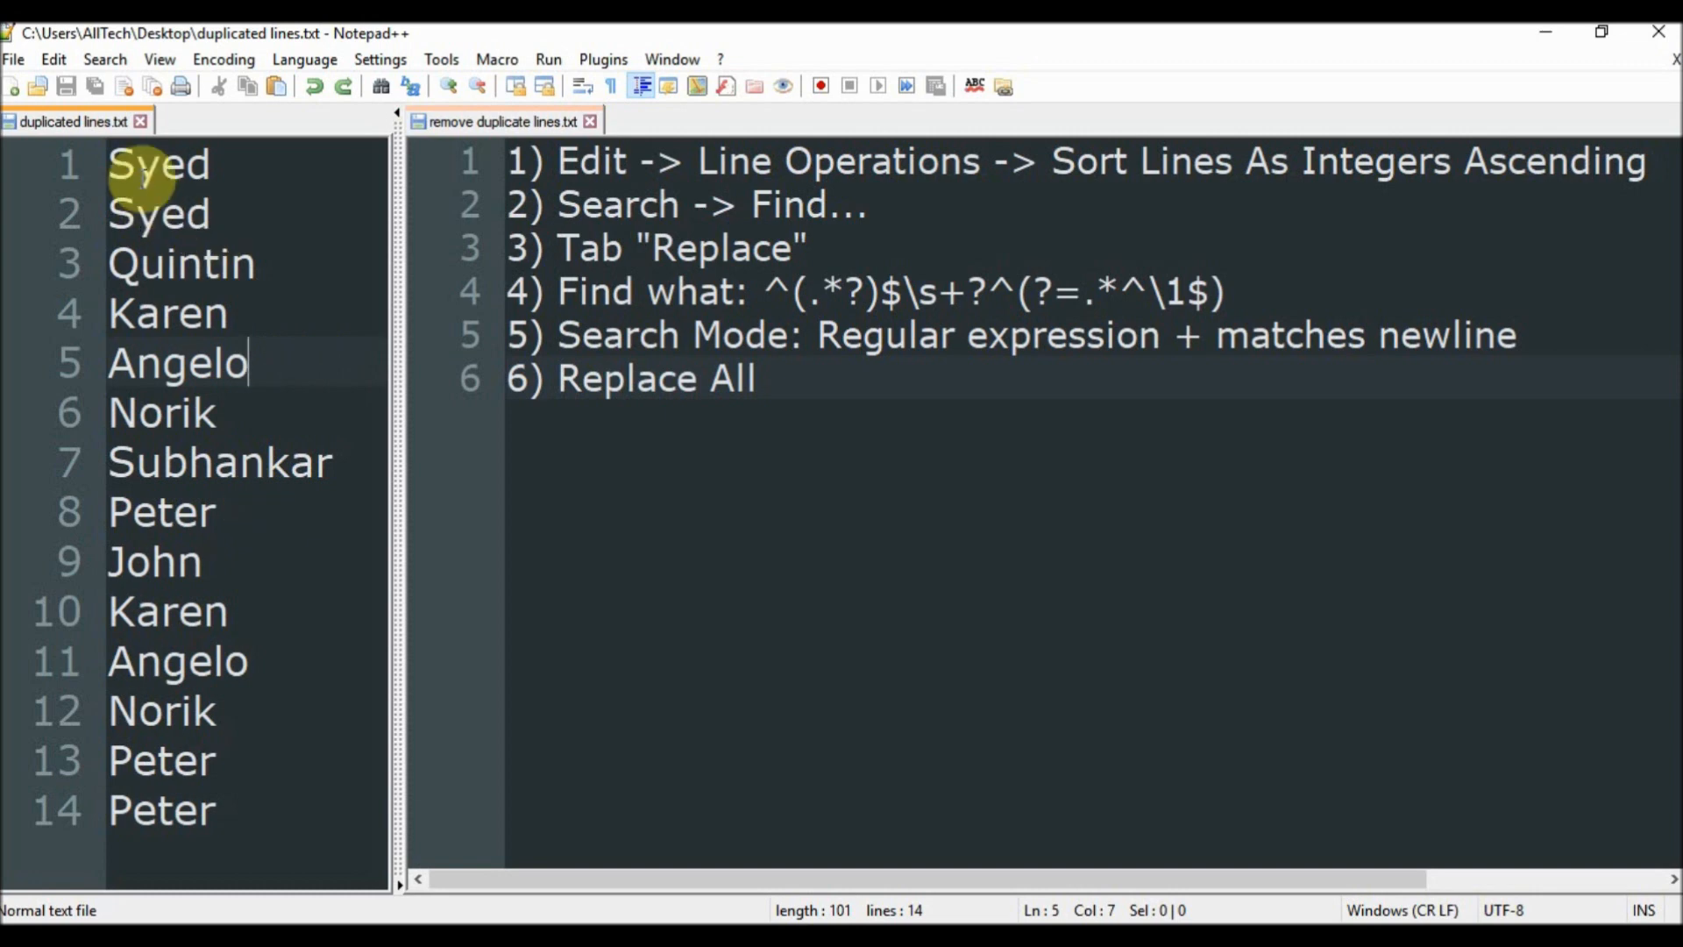
mouse_move(236, 330)
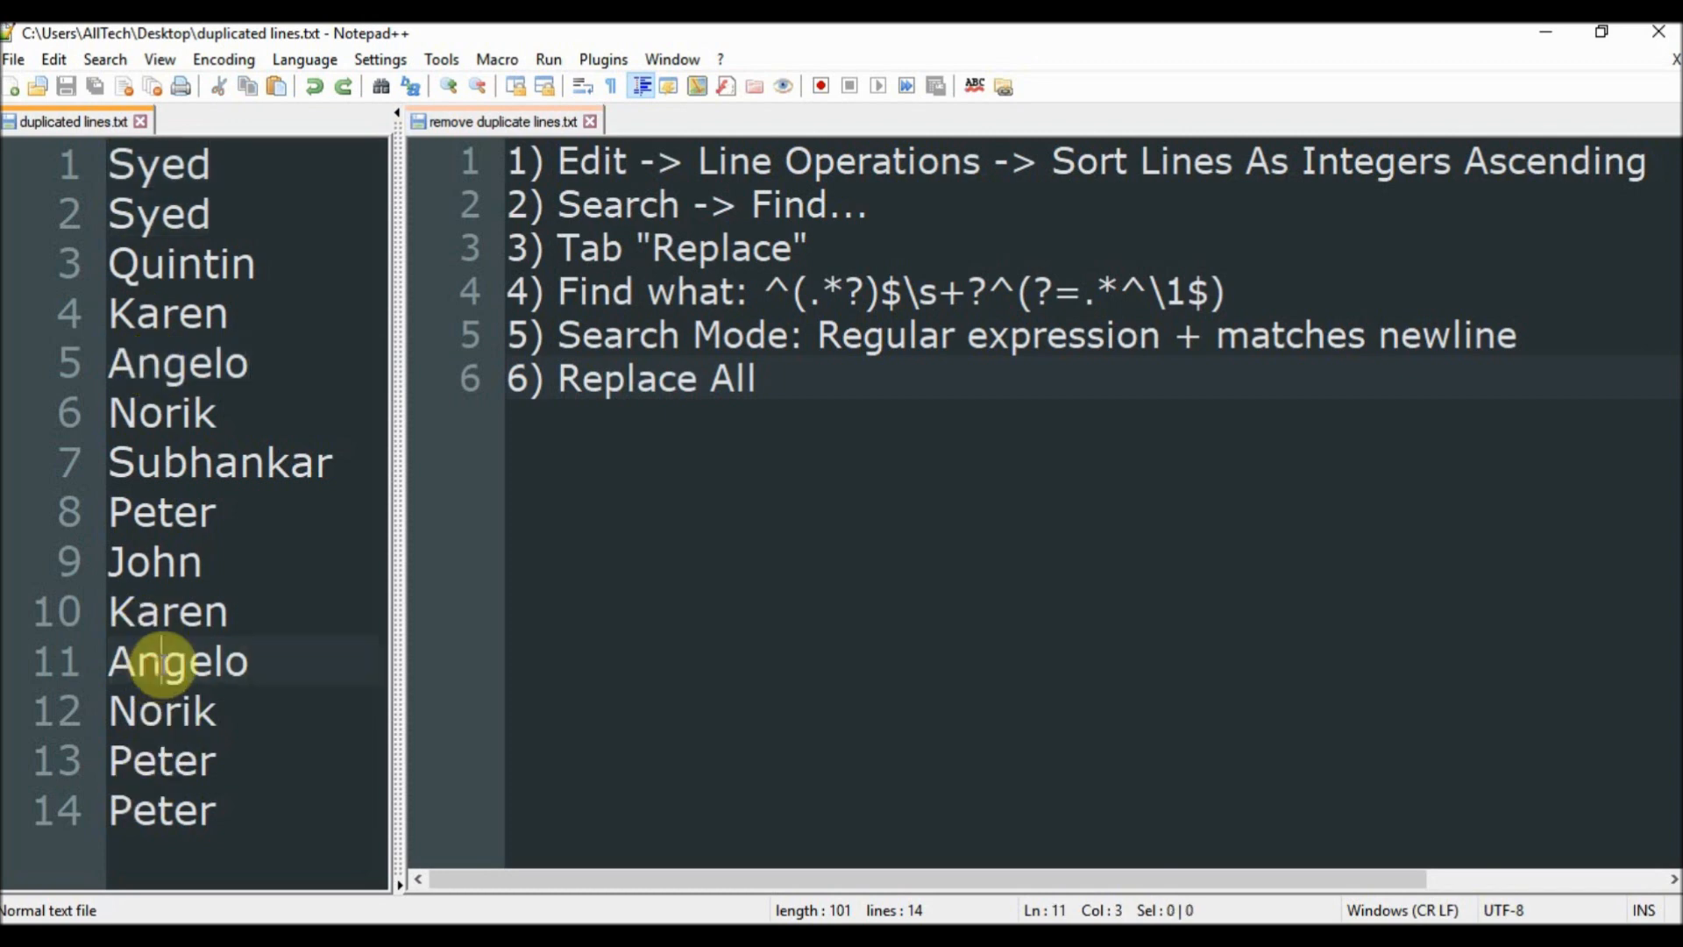
Step: Show that Angelo is duplicated, then sort the name lines as integers ascending
click(149, 760)
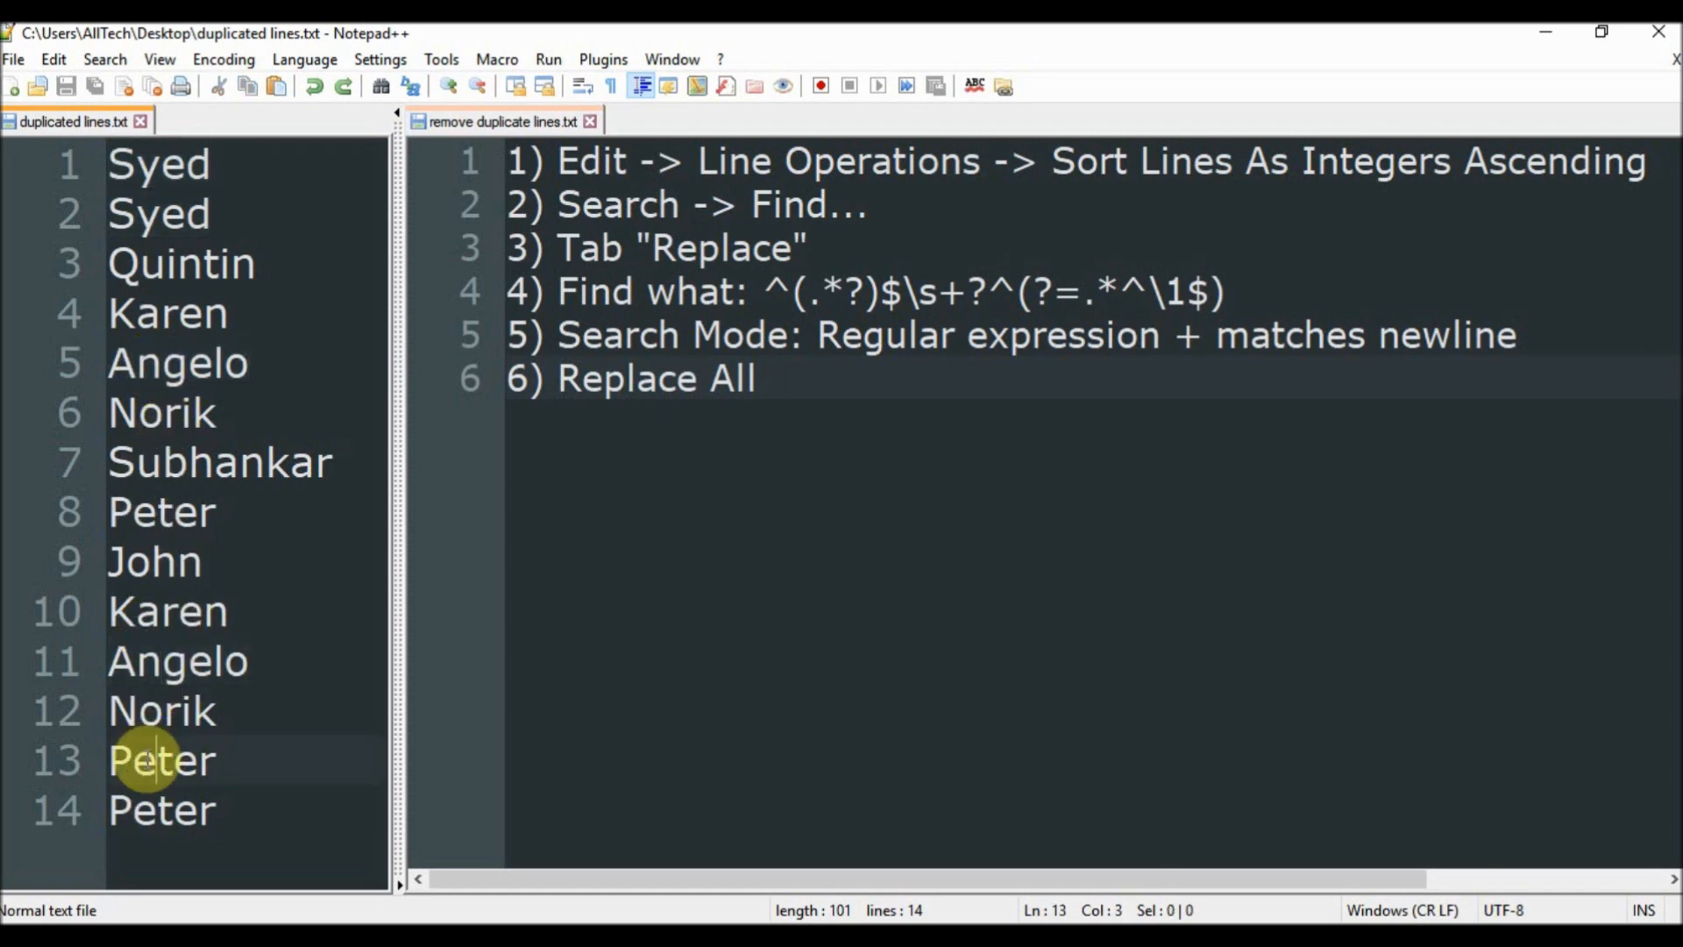
double_click(167, 313)
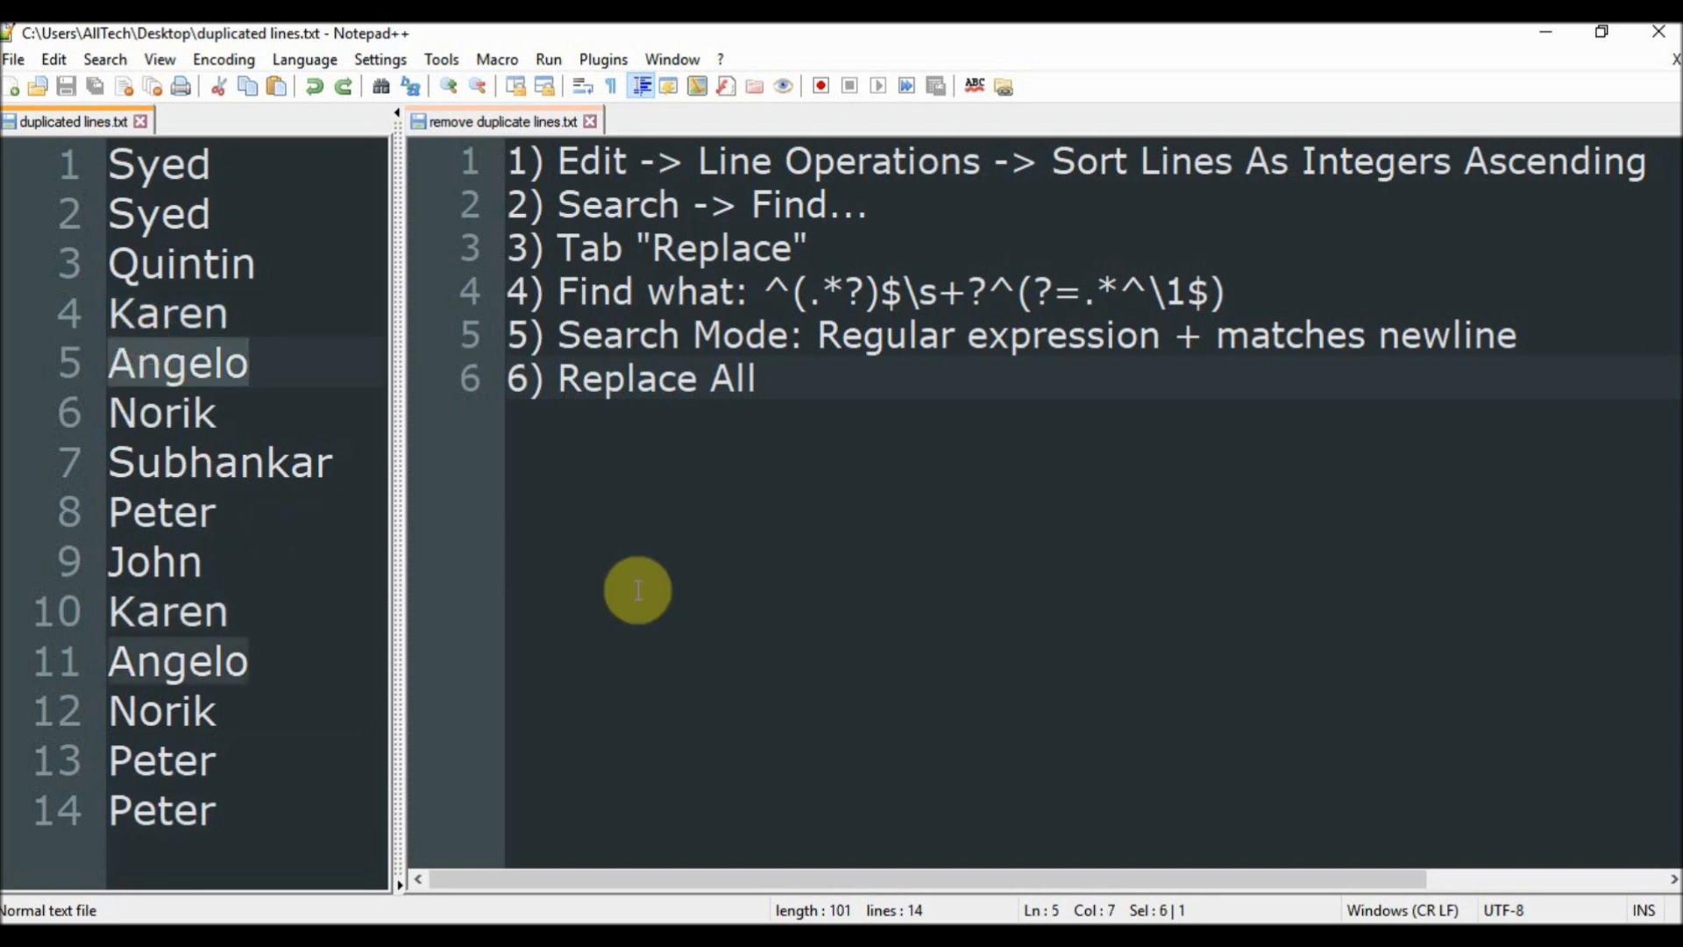
click(767, 378)
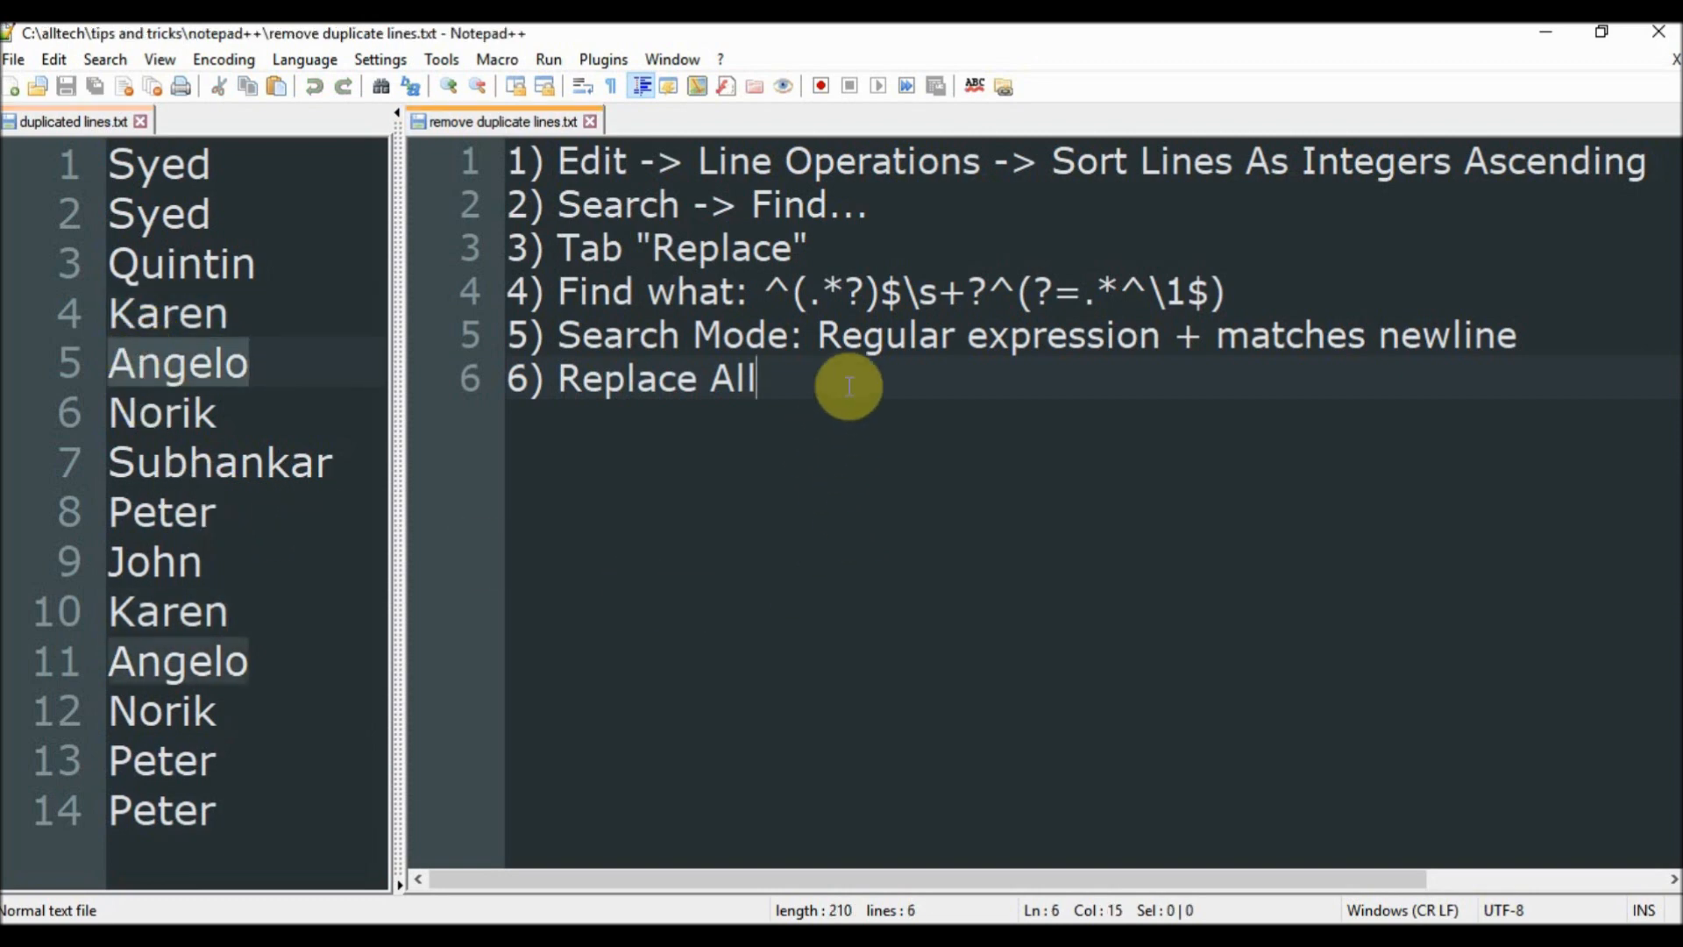
mouse_move(820, 682)
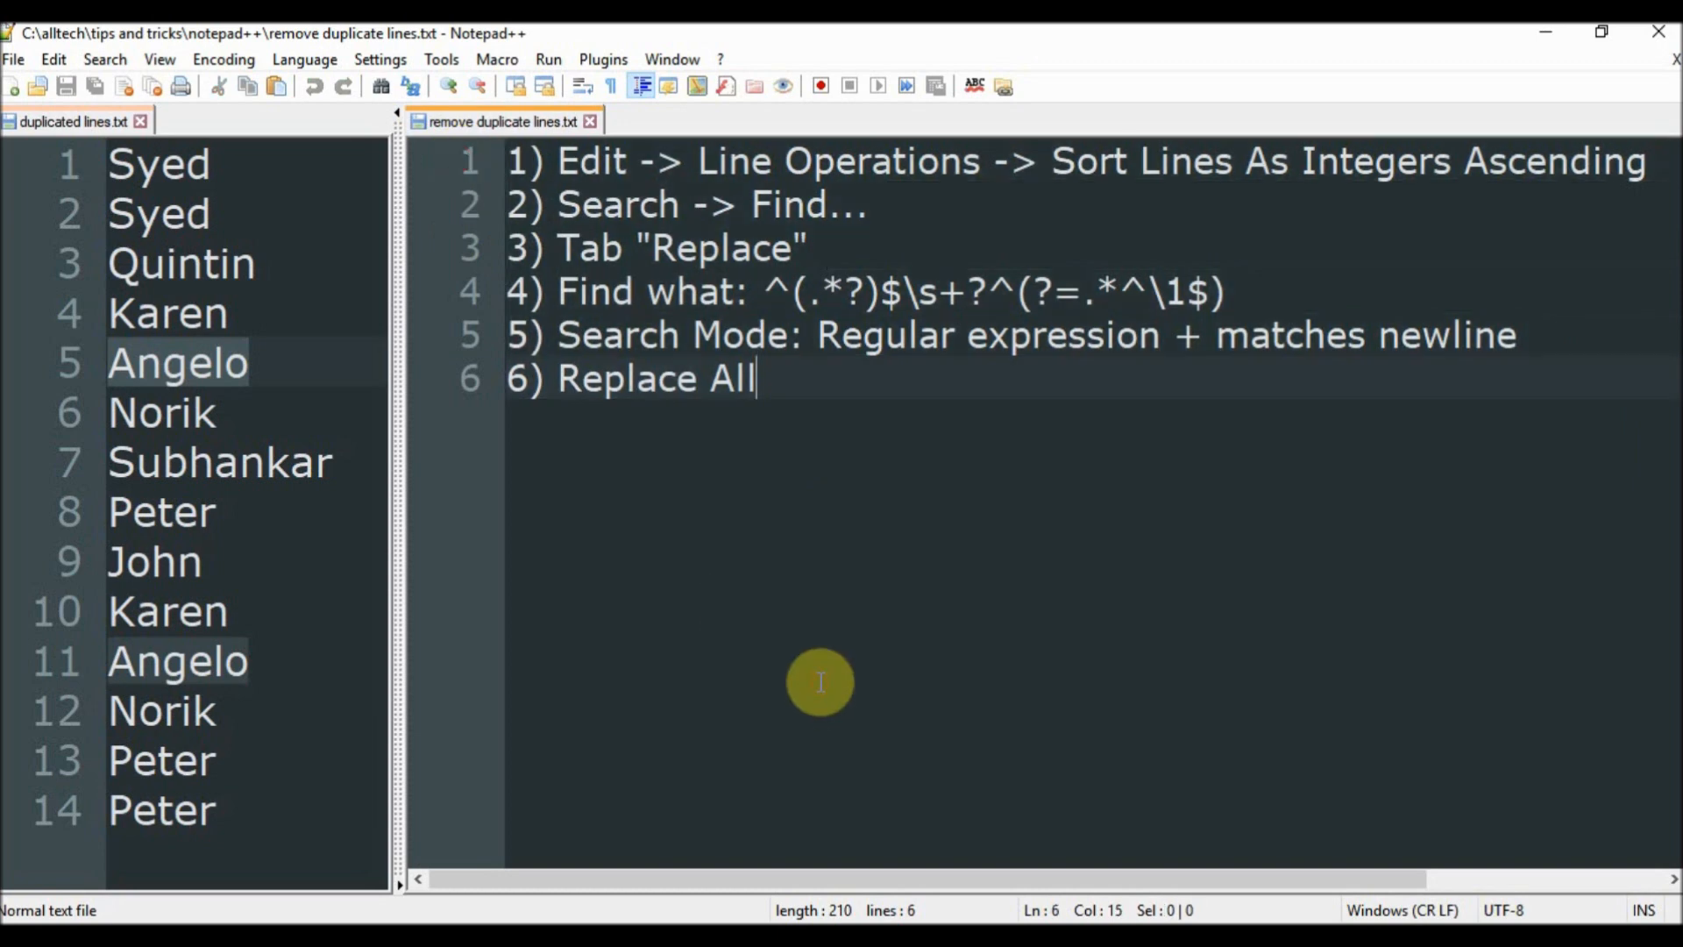
mouse_move(772, 553)
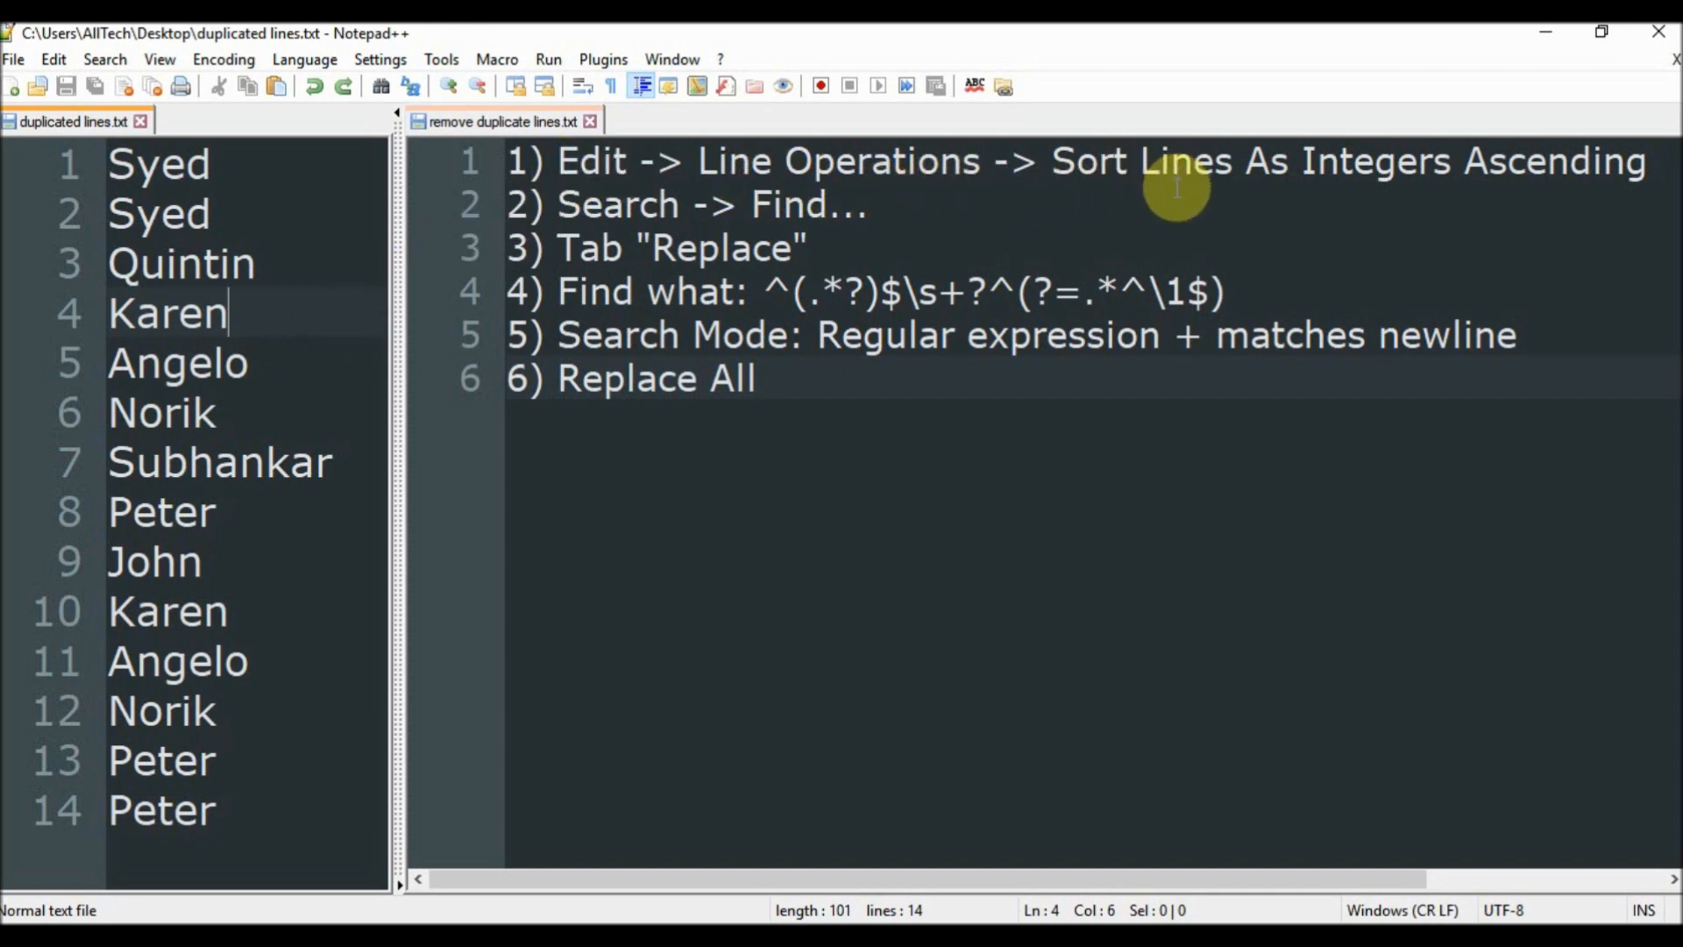
mouse_move(1515, 191)
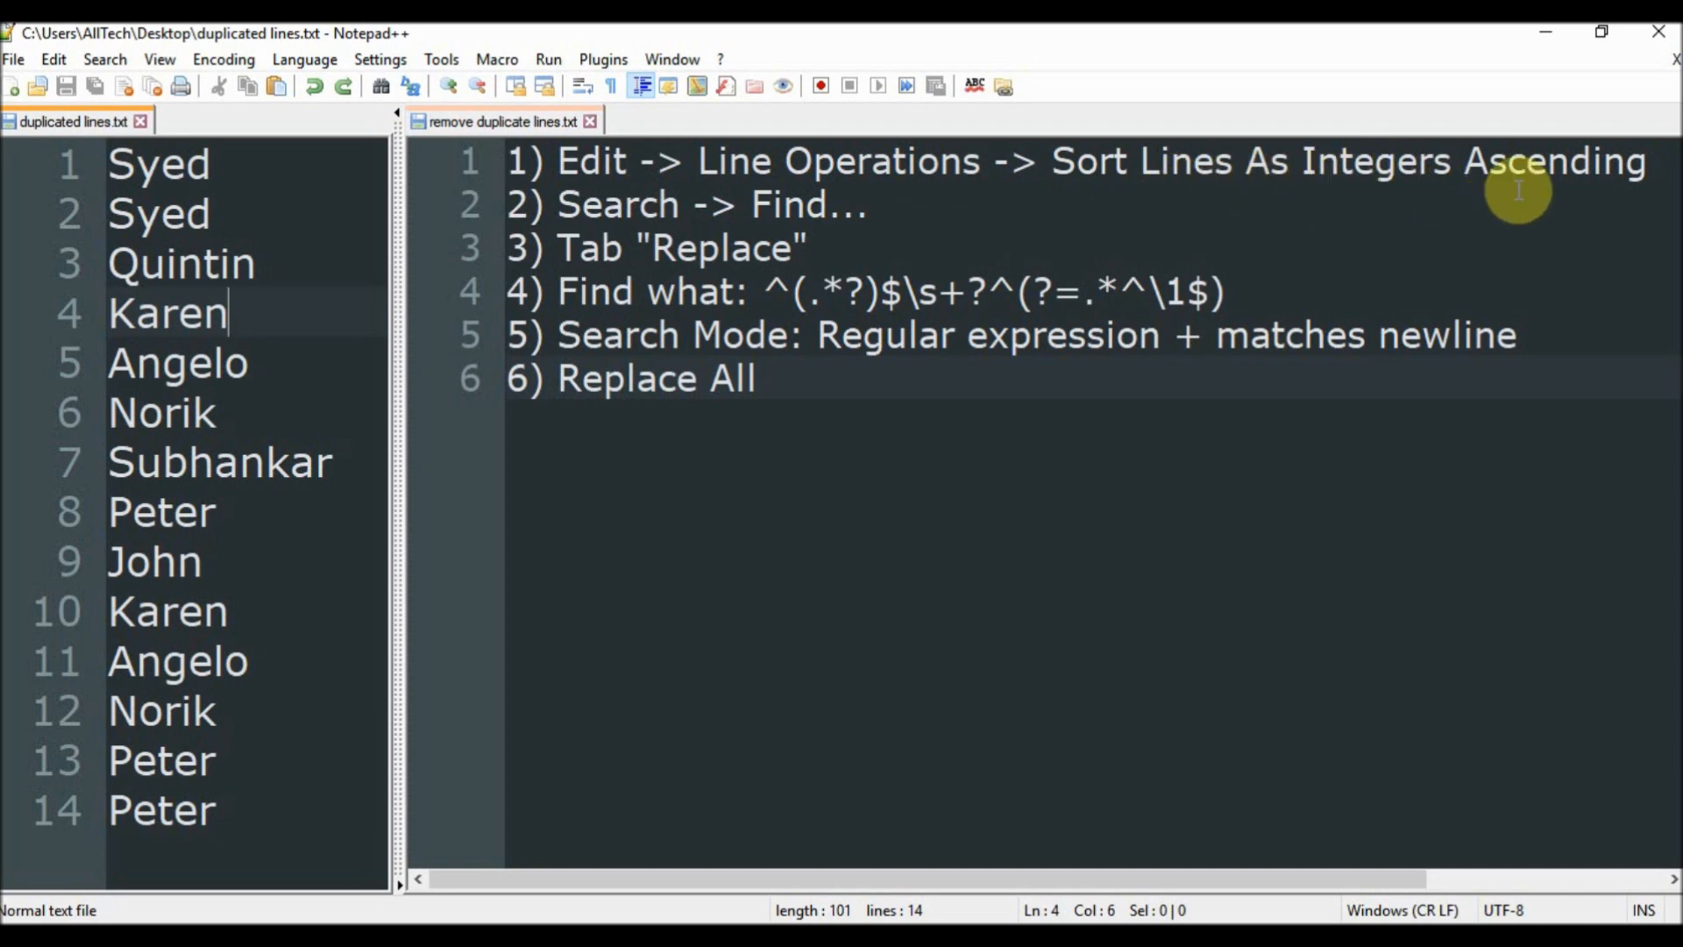
mouse_move(46, 95)
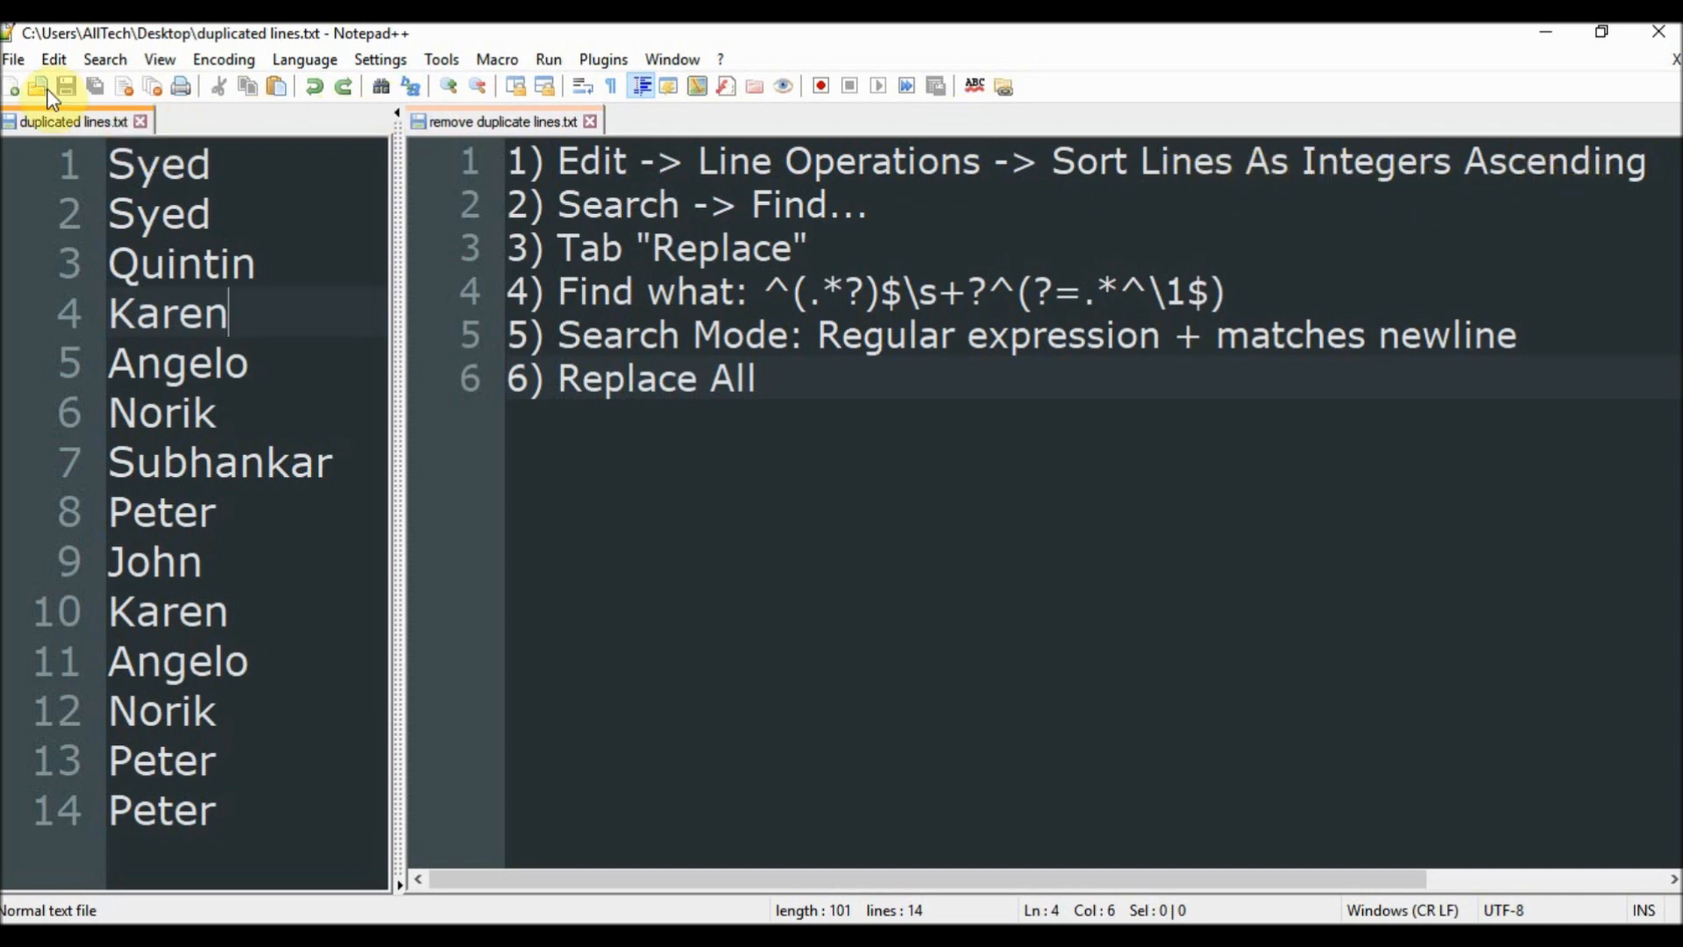
click(53, 59)
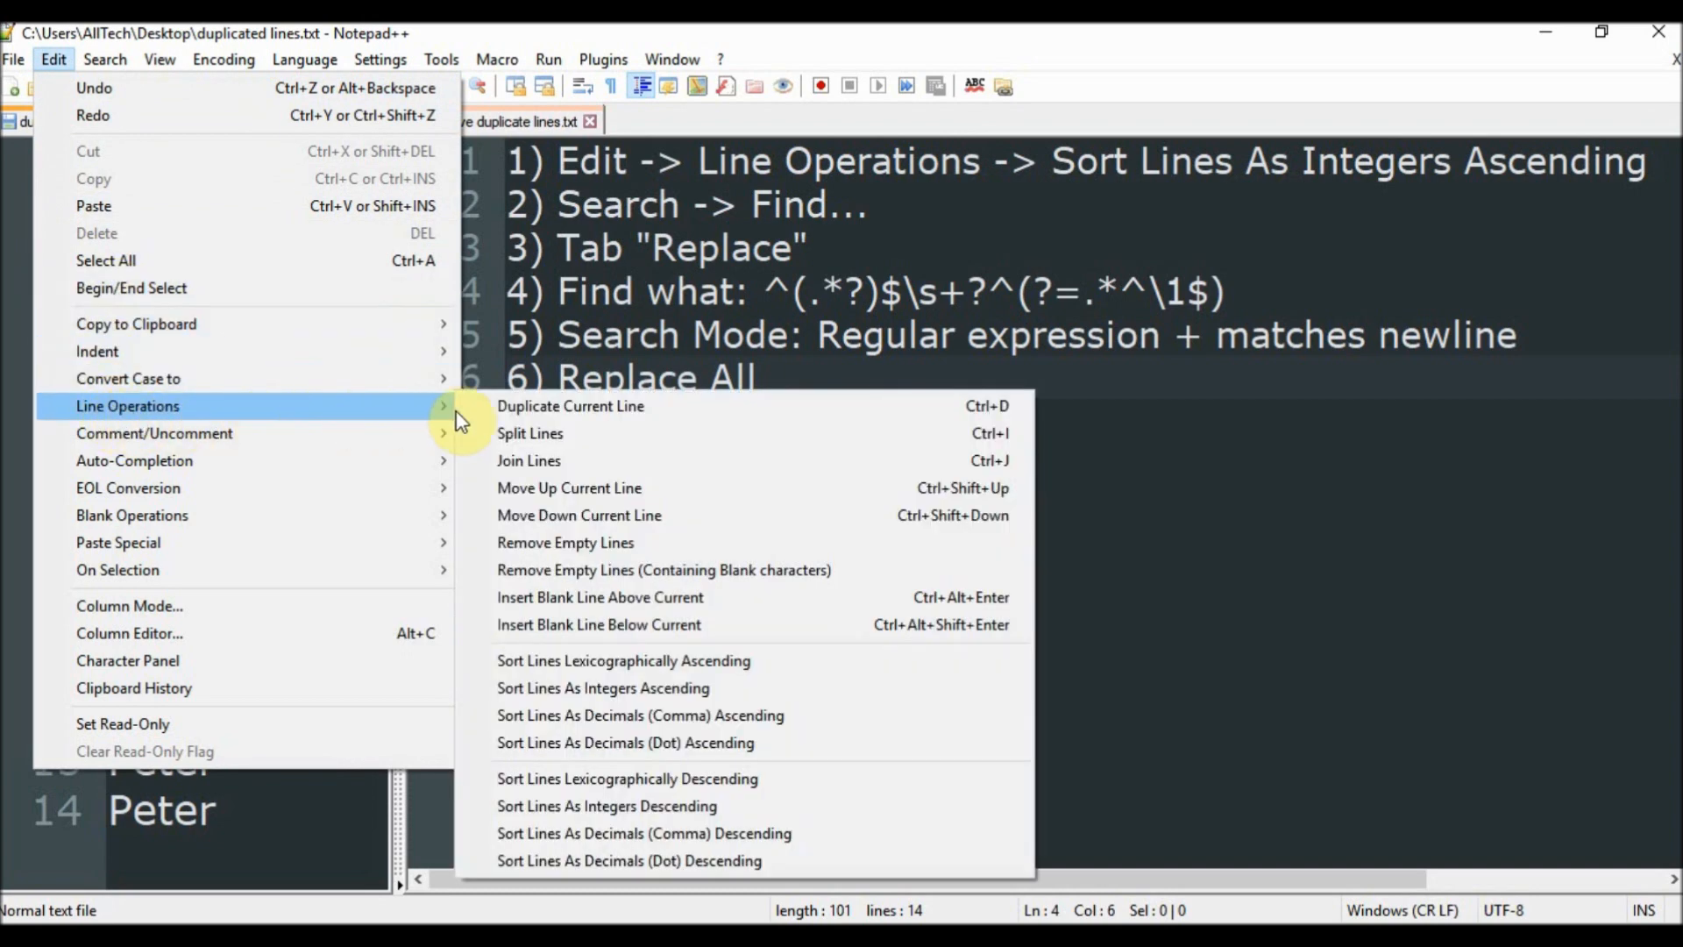
mouse_move(570, 694)
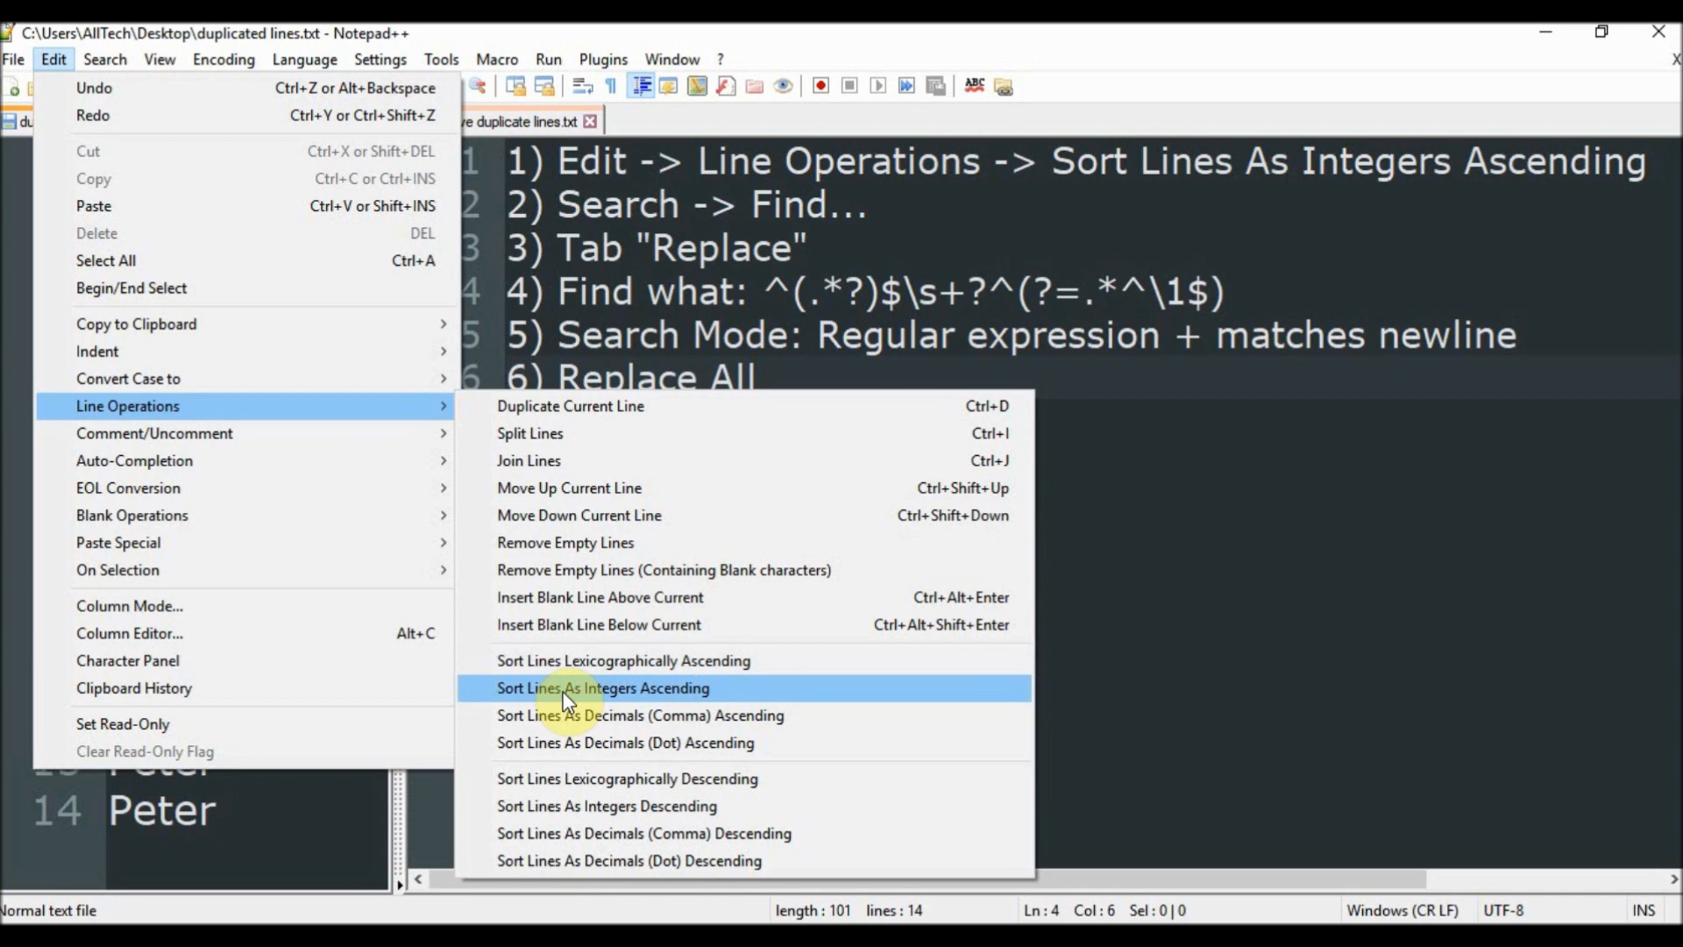
click(603, 688)
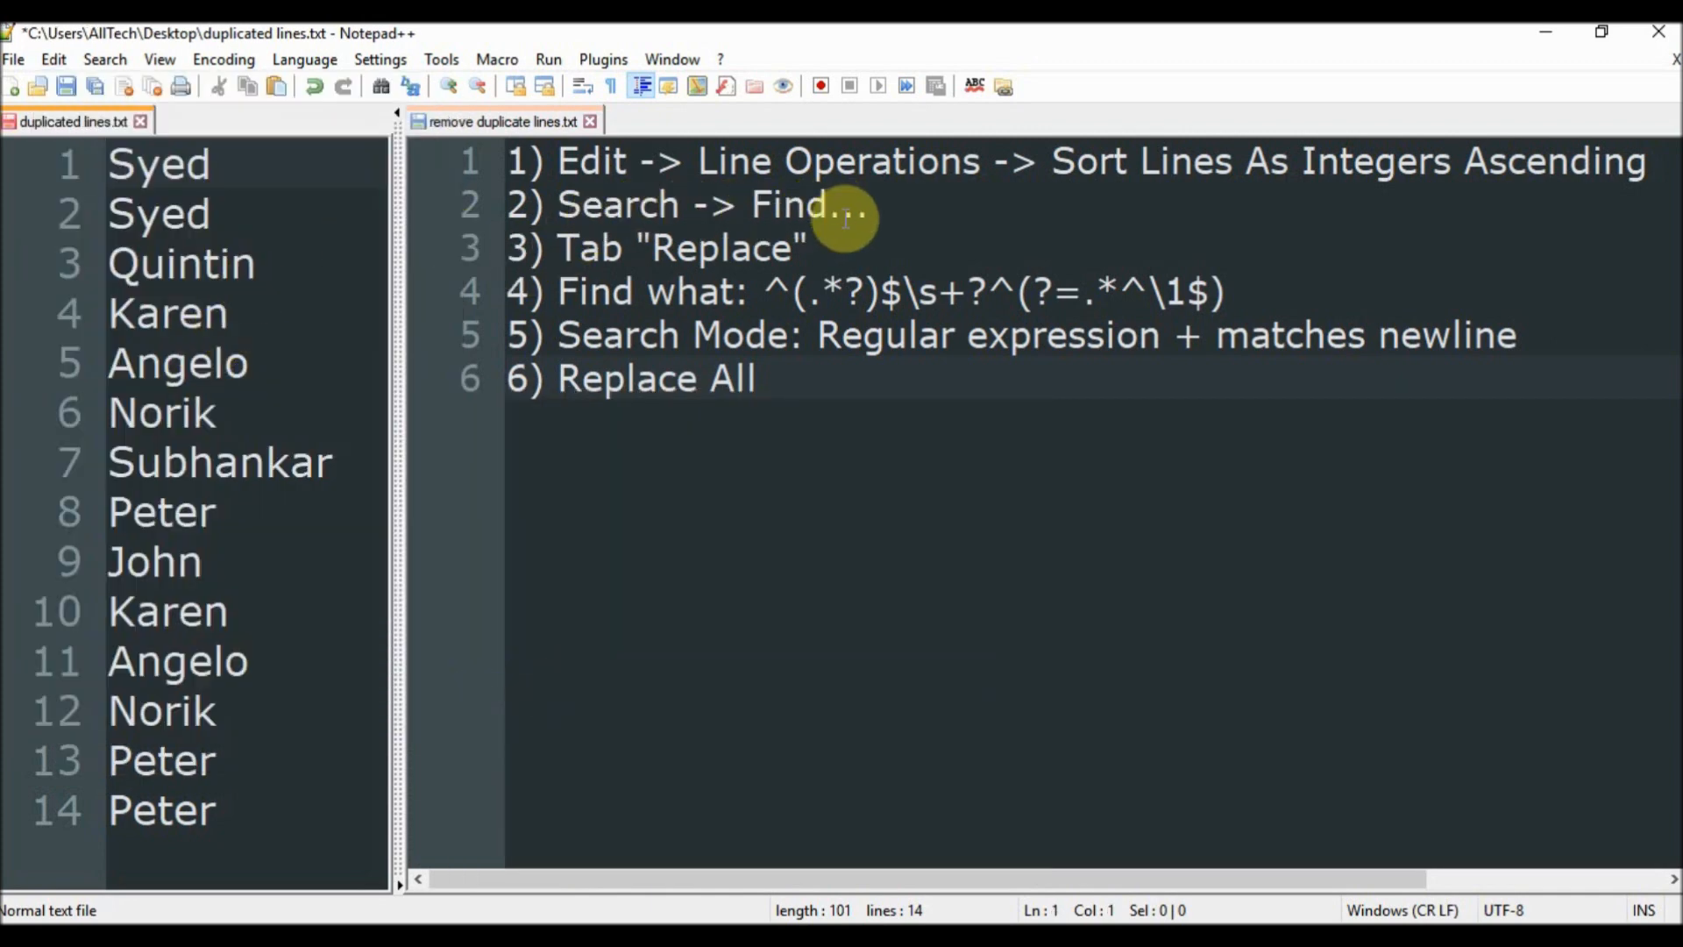
Step: Bring up the Search > Find dialog on its Replace tab with empty fields
click(105, 58)
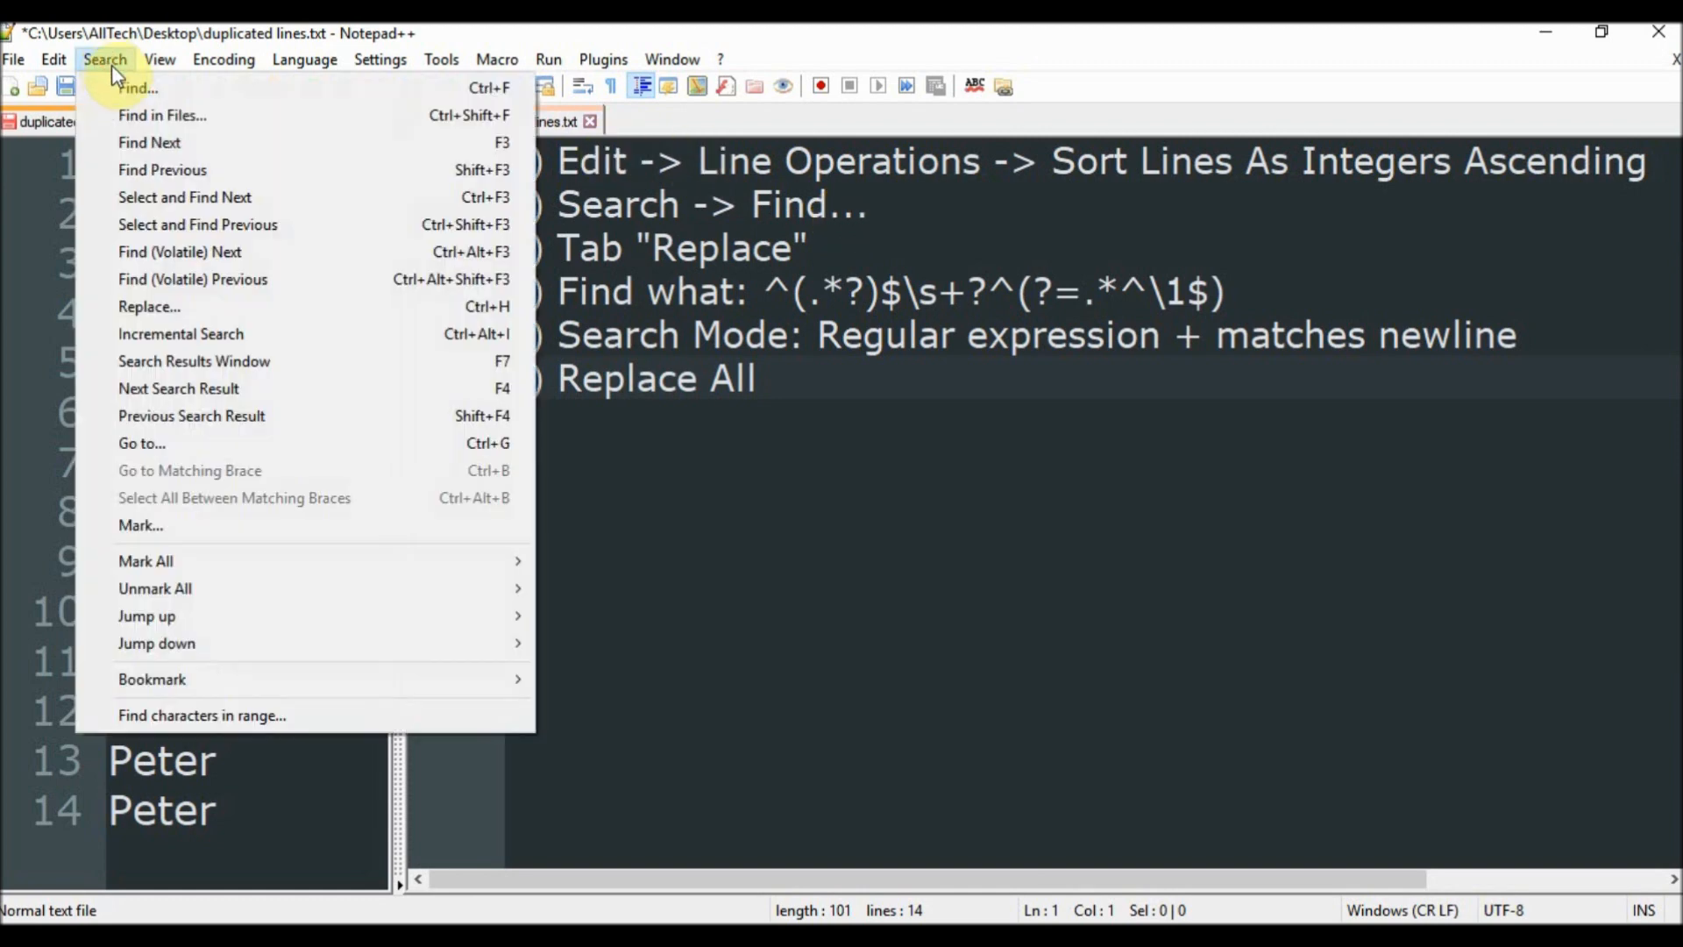
click(137, 88)
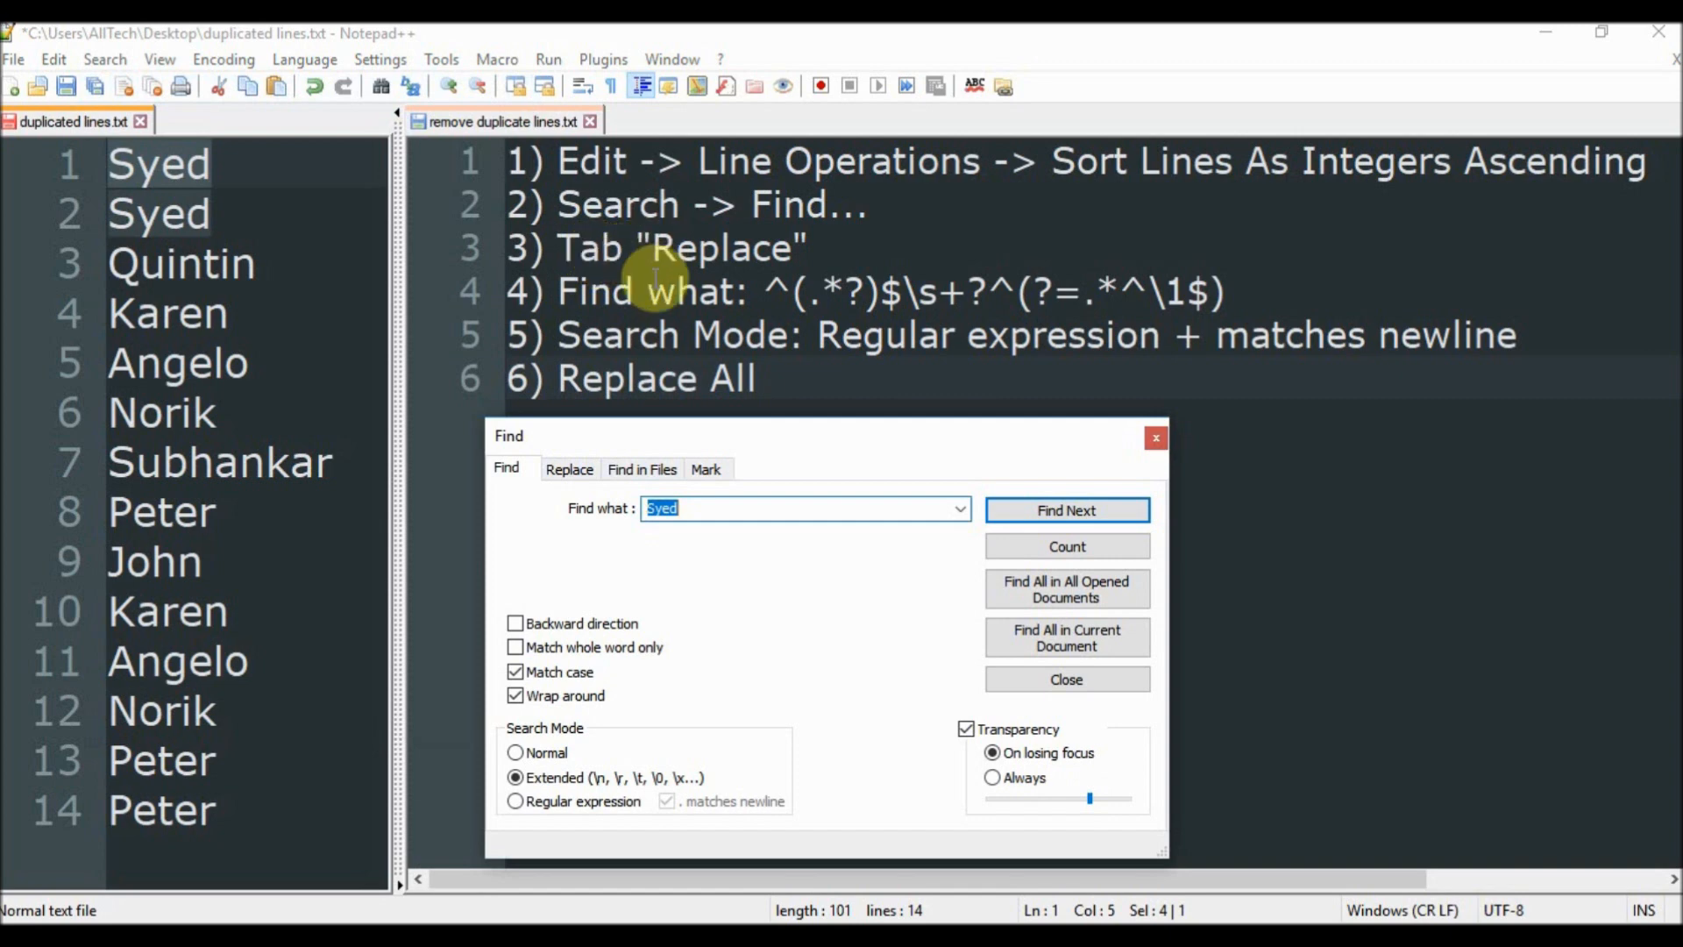
click(570, 469)
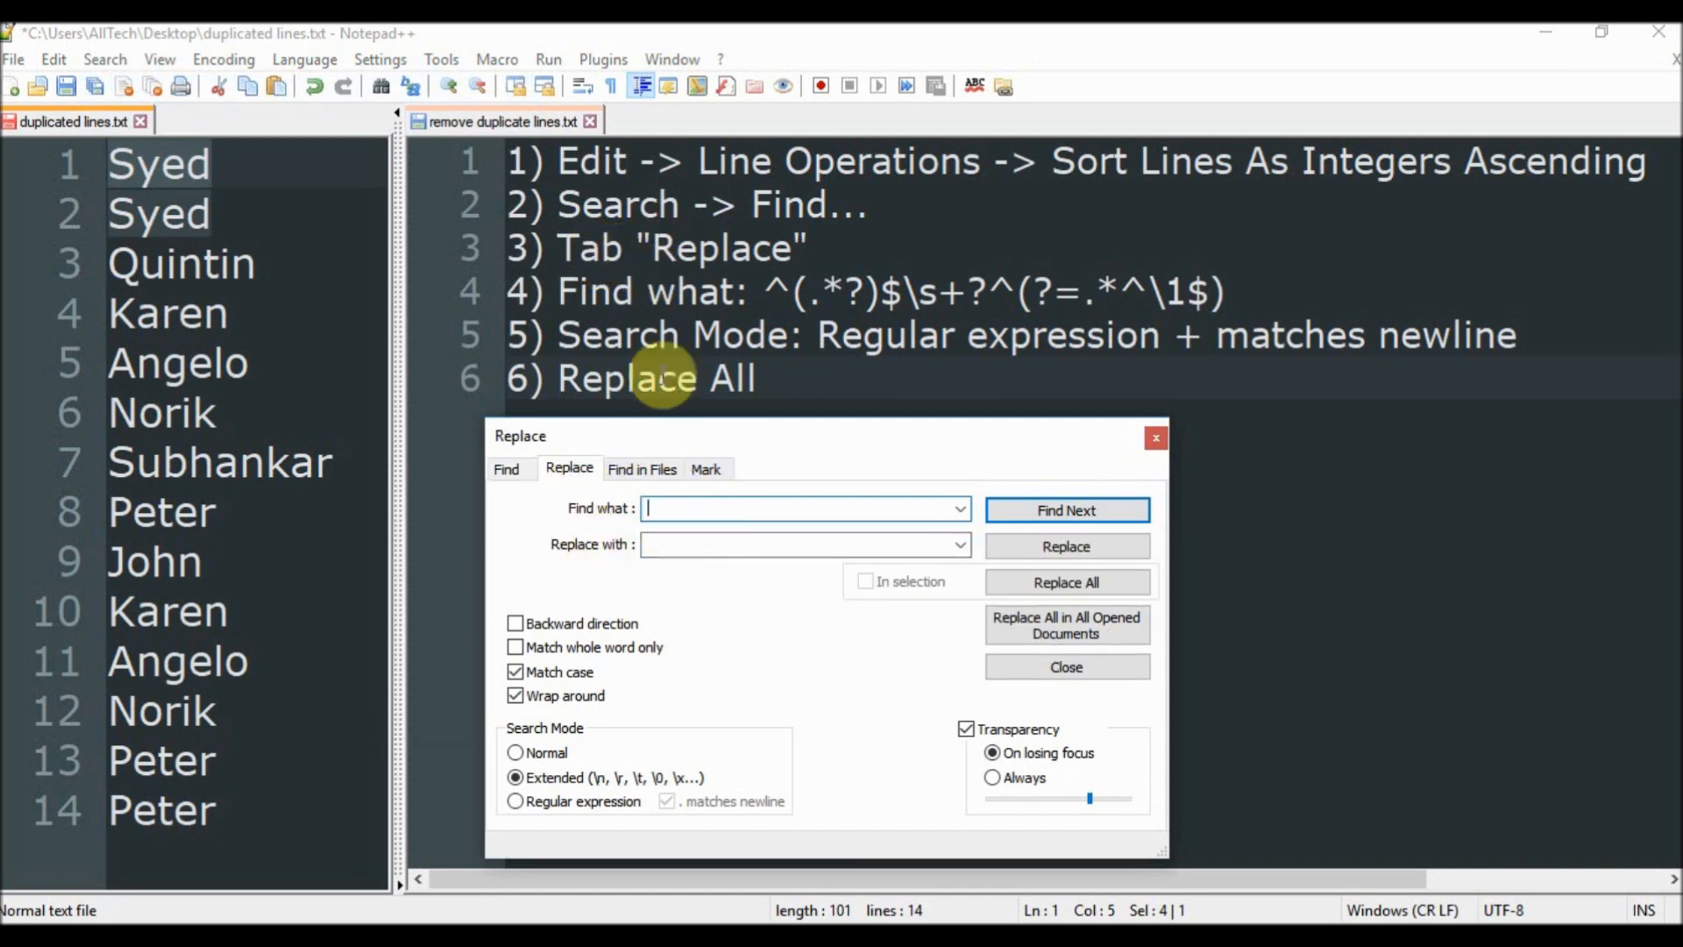
mouse_move(622, 530)
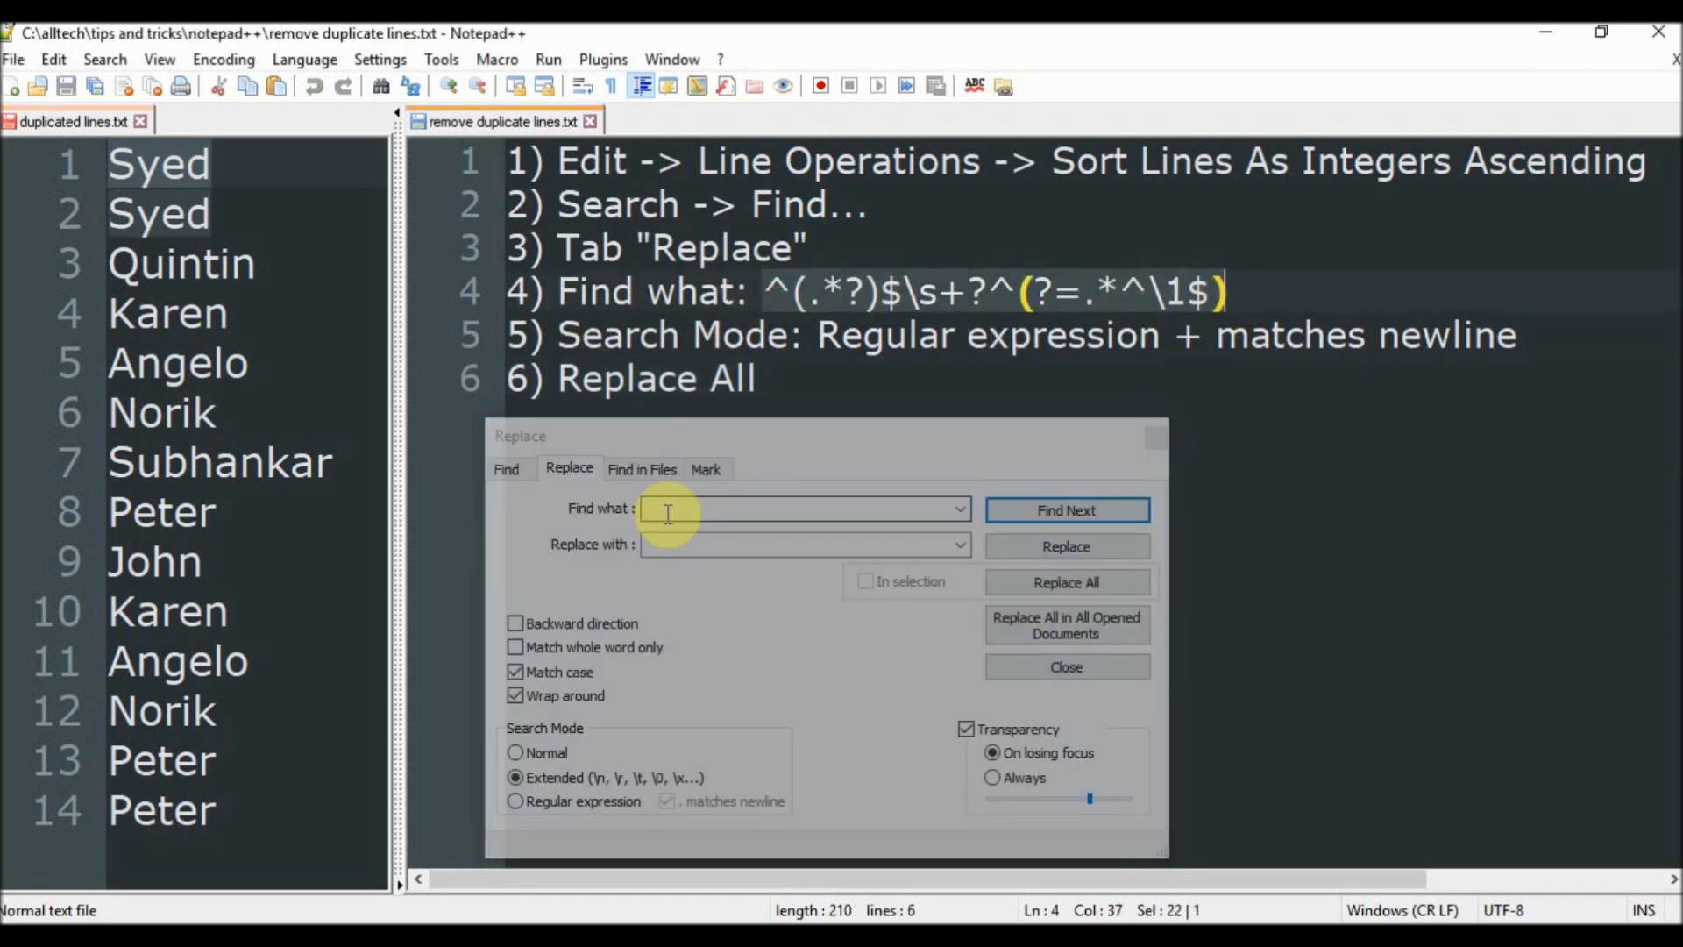
Step: Enter ^(.*?)$\s+?^(?=.*^\1$) as the Find what pattern, leaving Replace with blank
text(^(.*?)$\s+?^(?=.*^\1$))
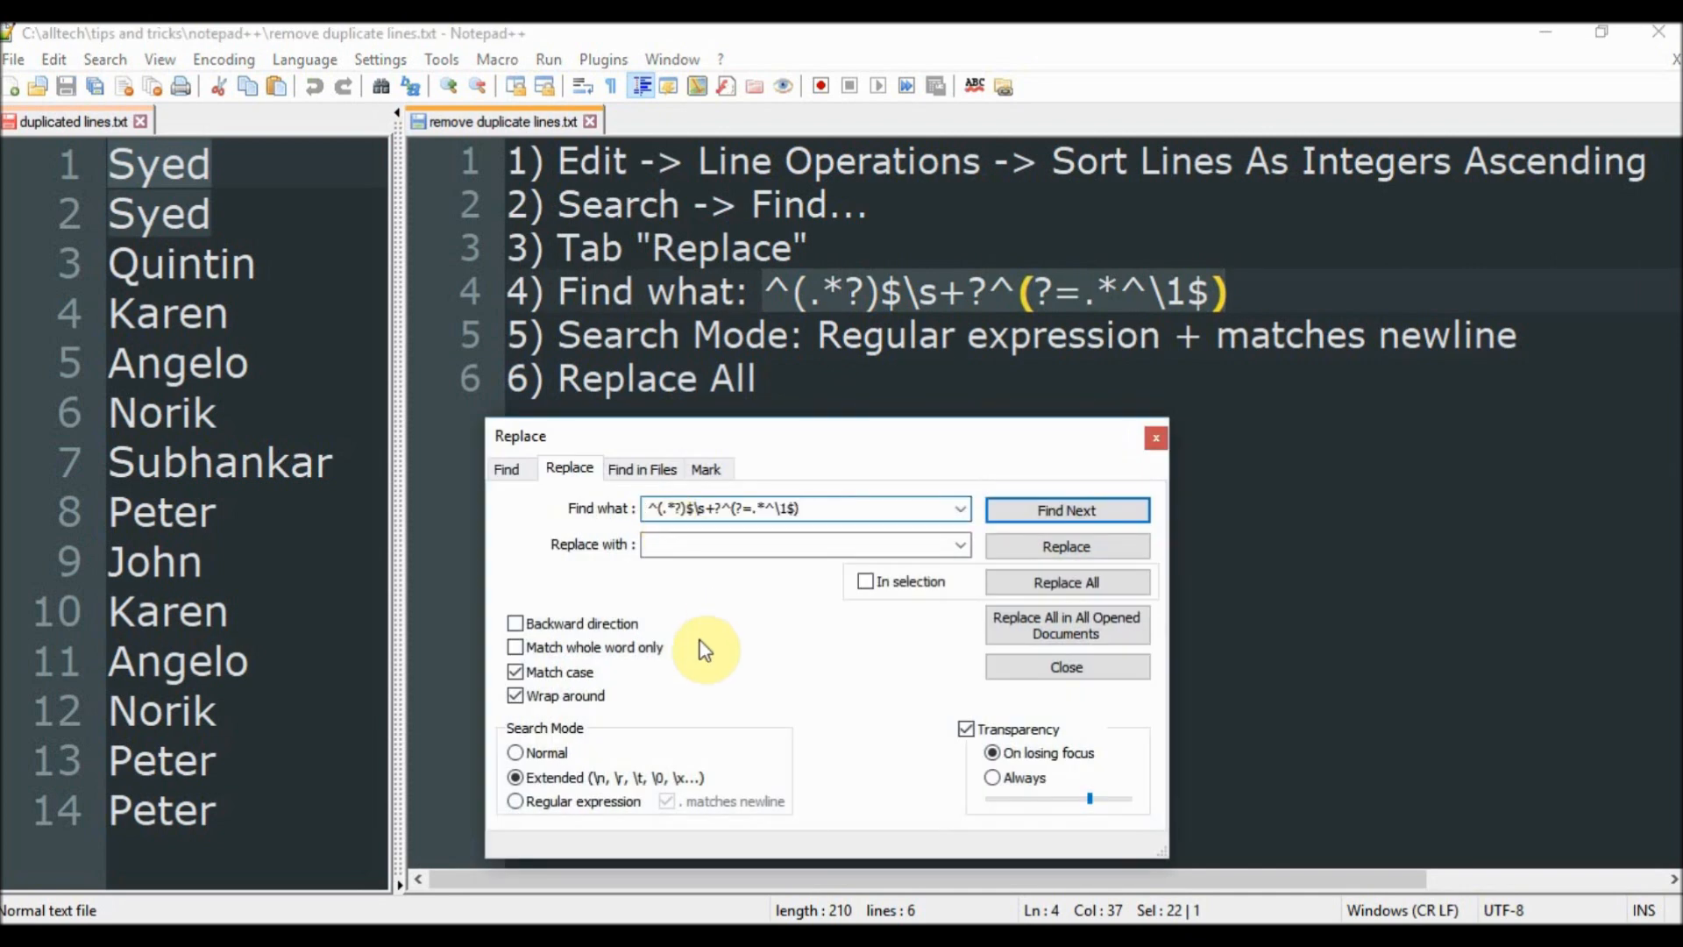
click(799, 545)
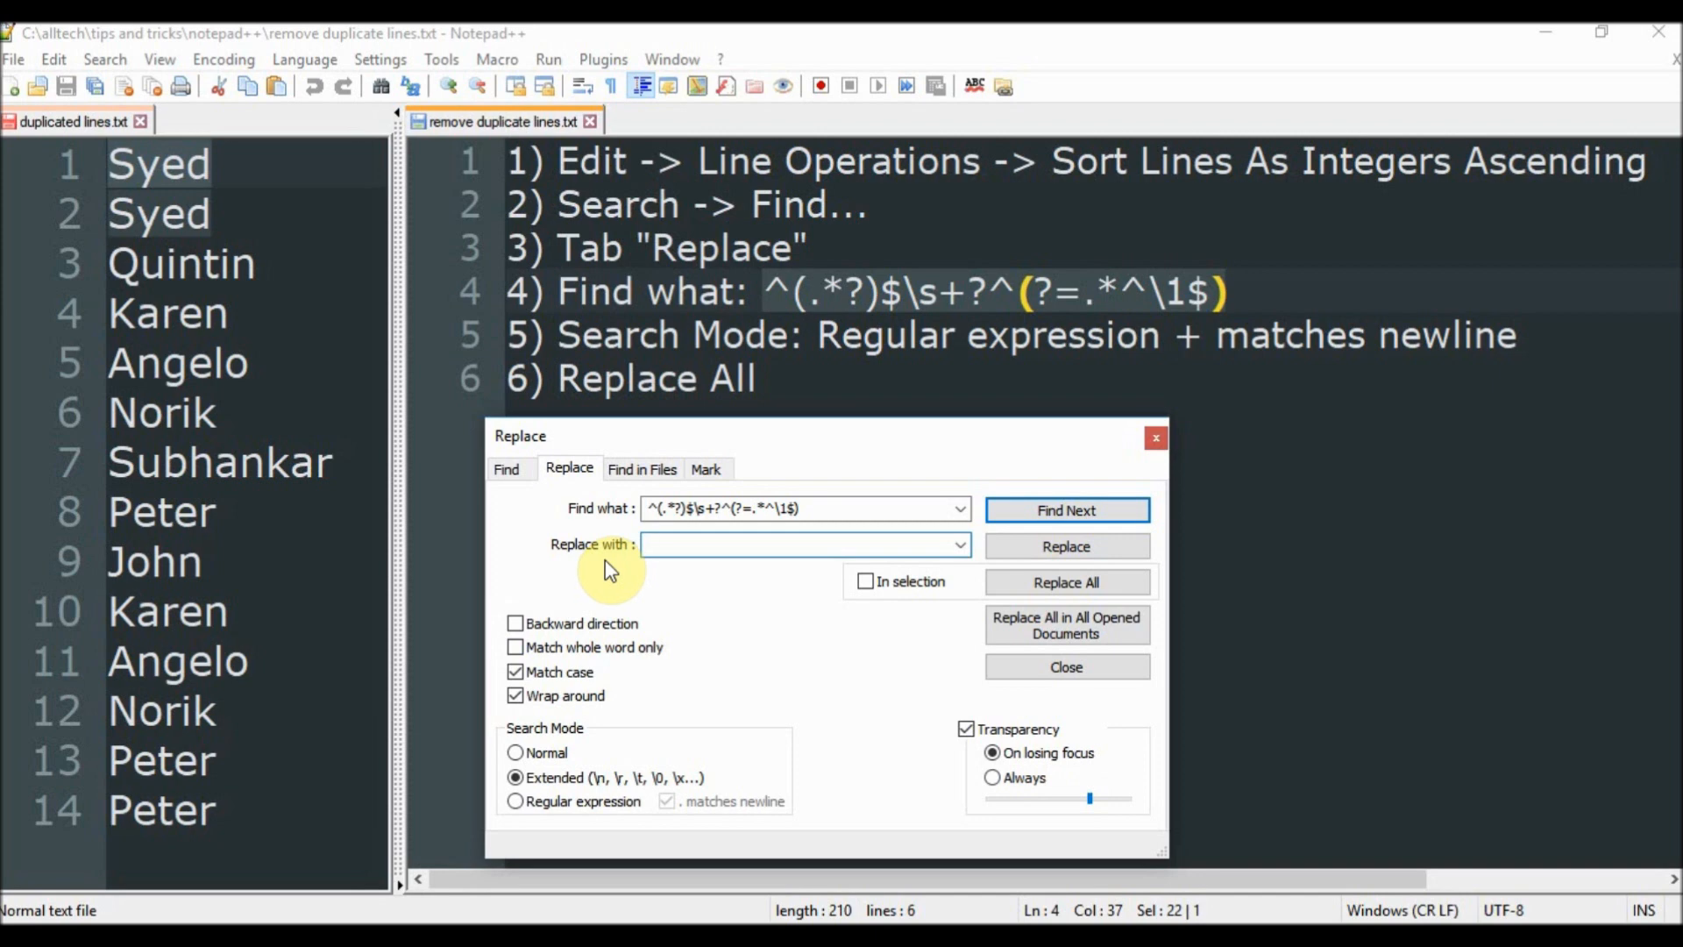
mouse_move(586, 544)
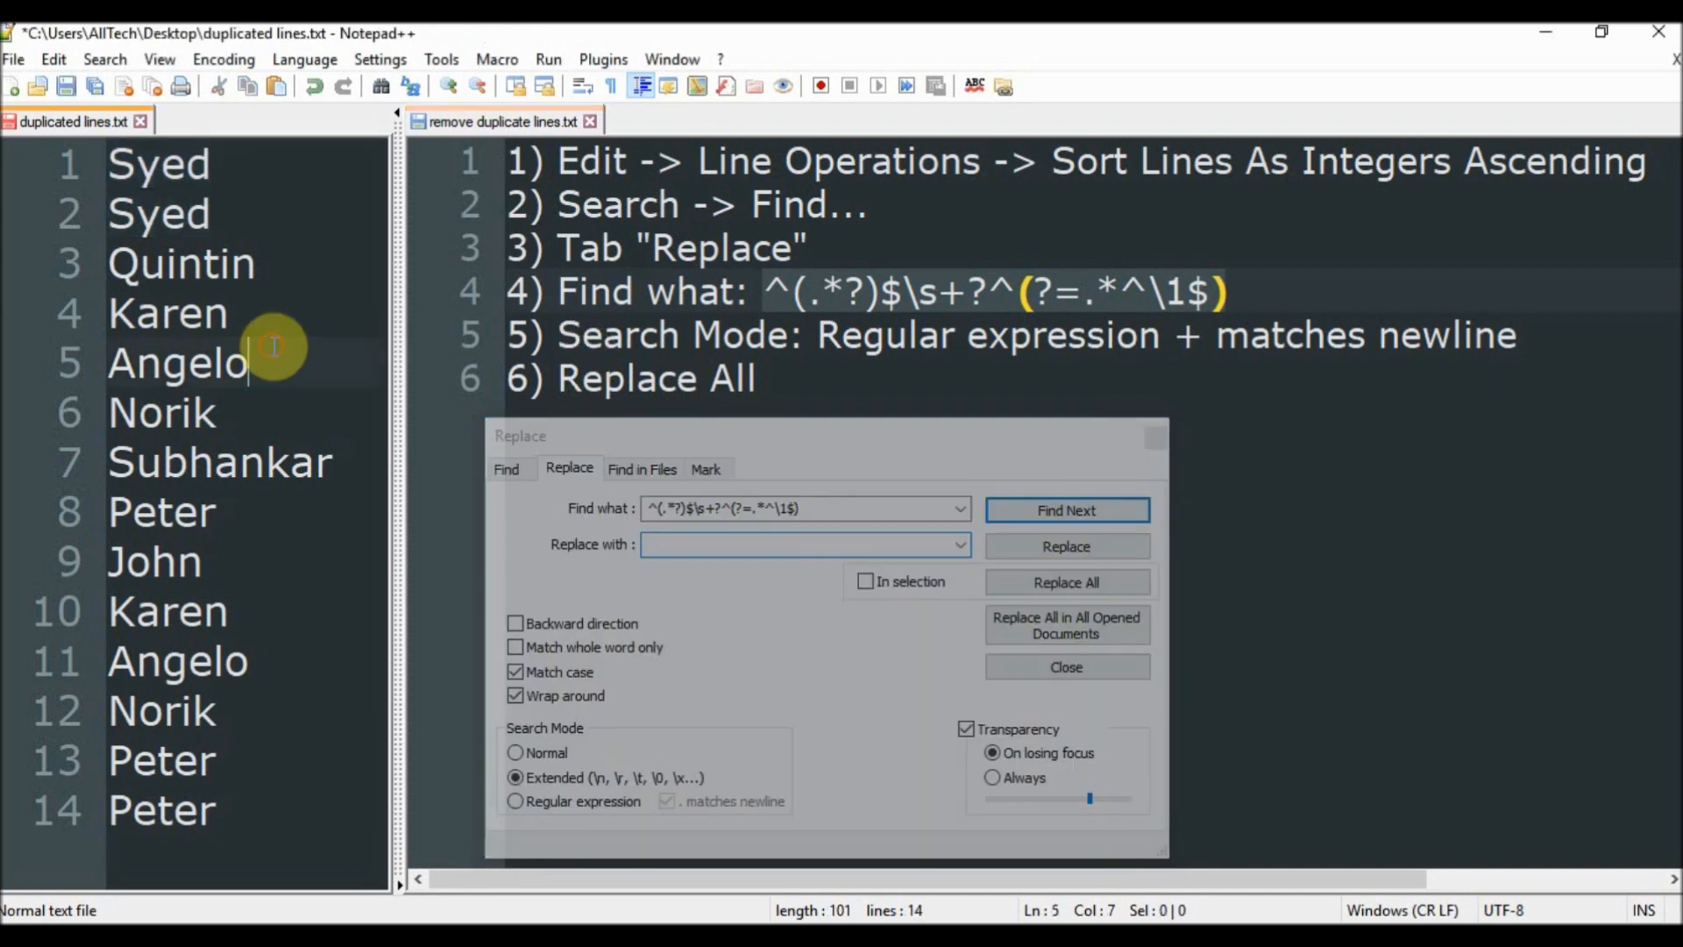
Step: Set the Replace search mode to Regular expression with '. matches newline' enabled
click(514, 801)
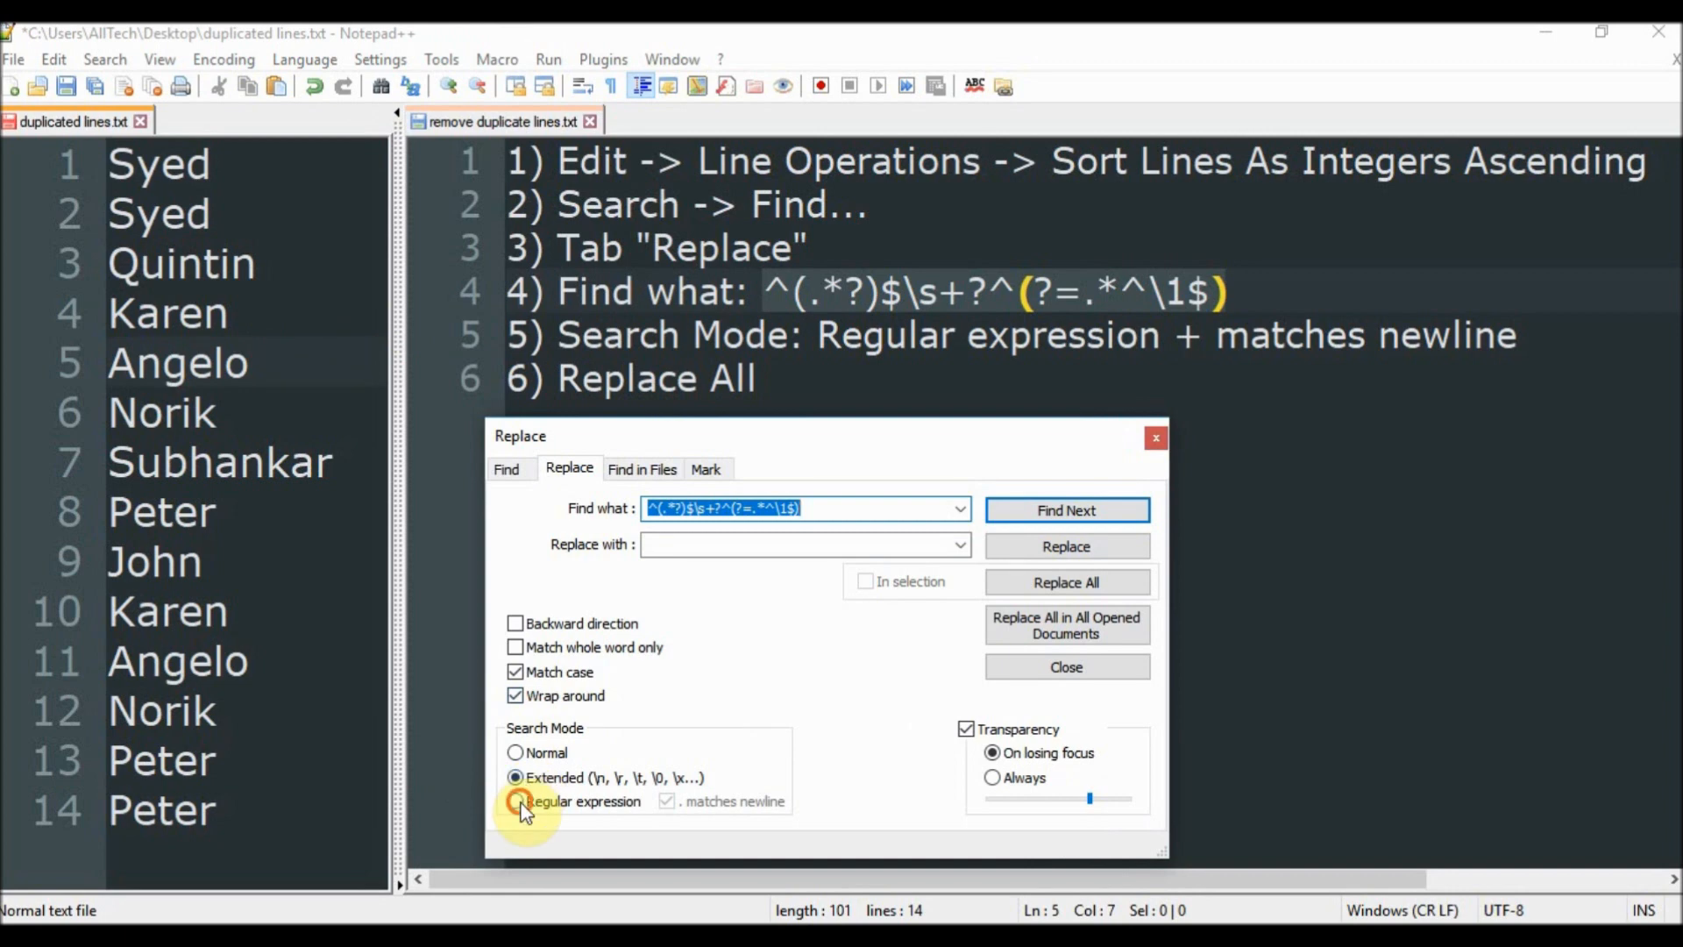
click(515, 801)
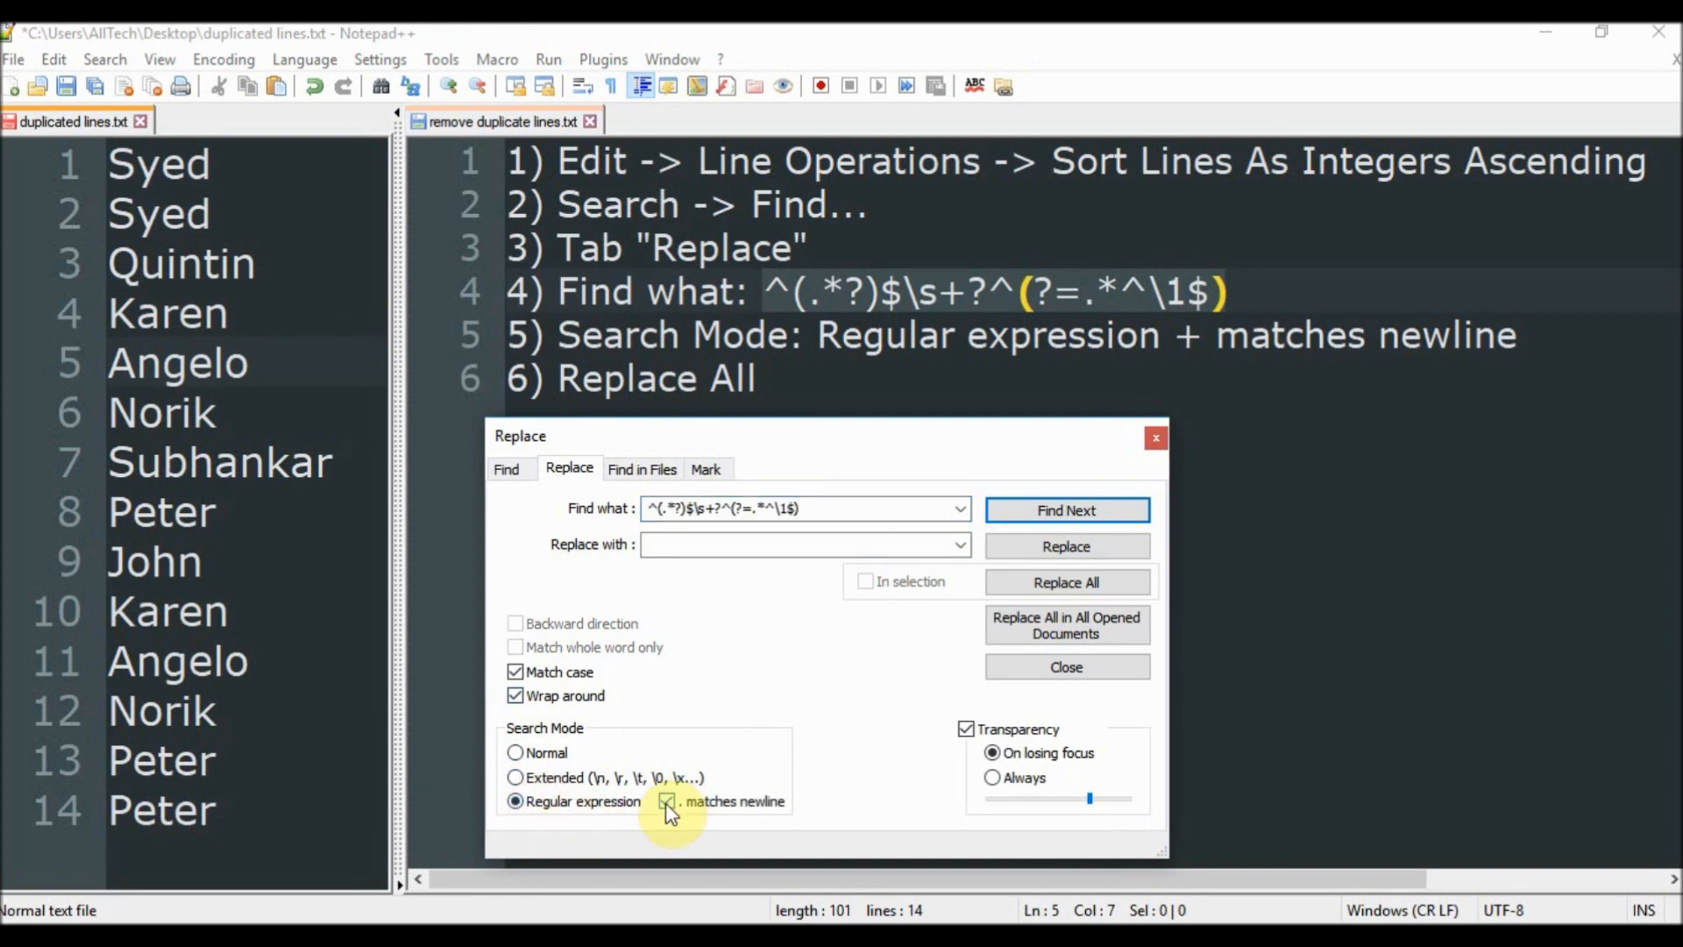
mouse_move(749, 824)
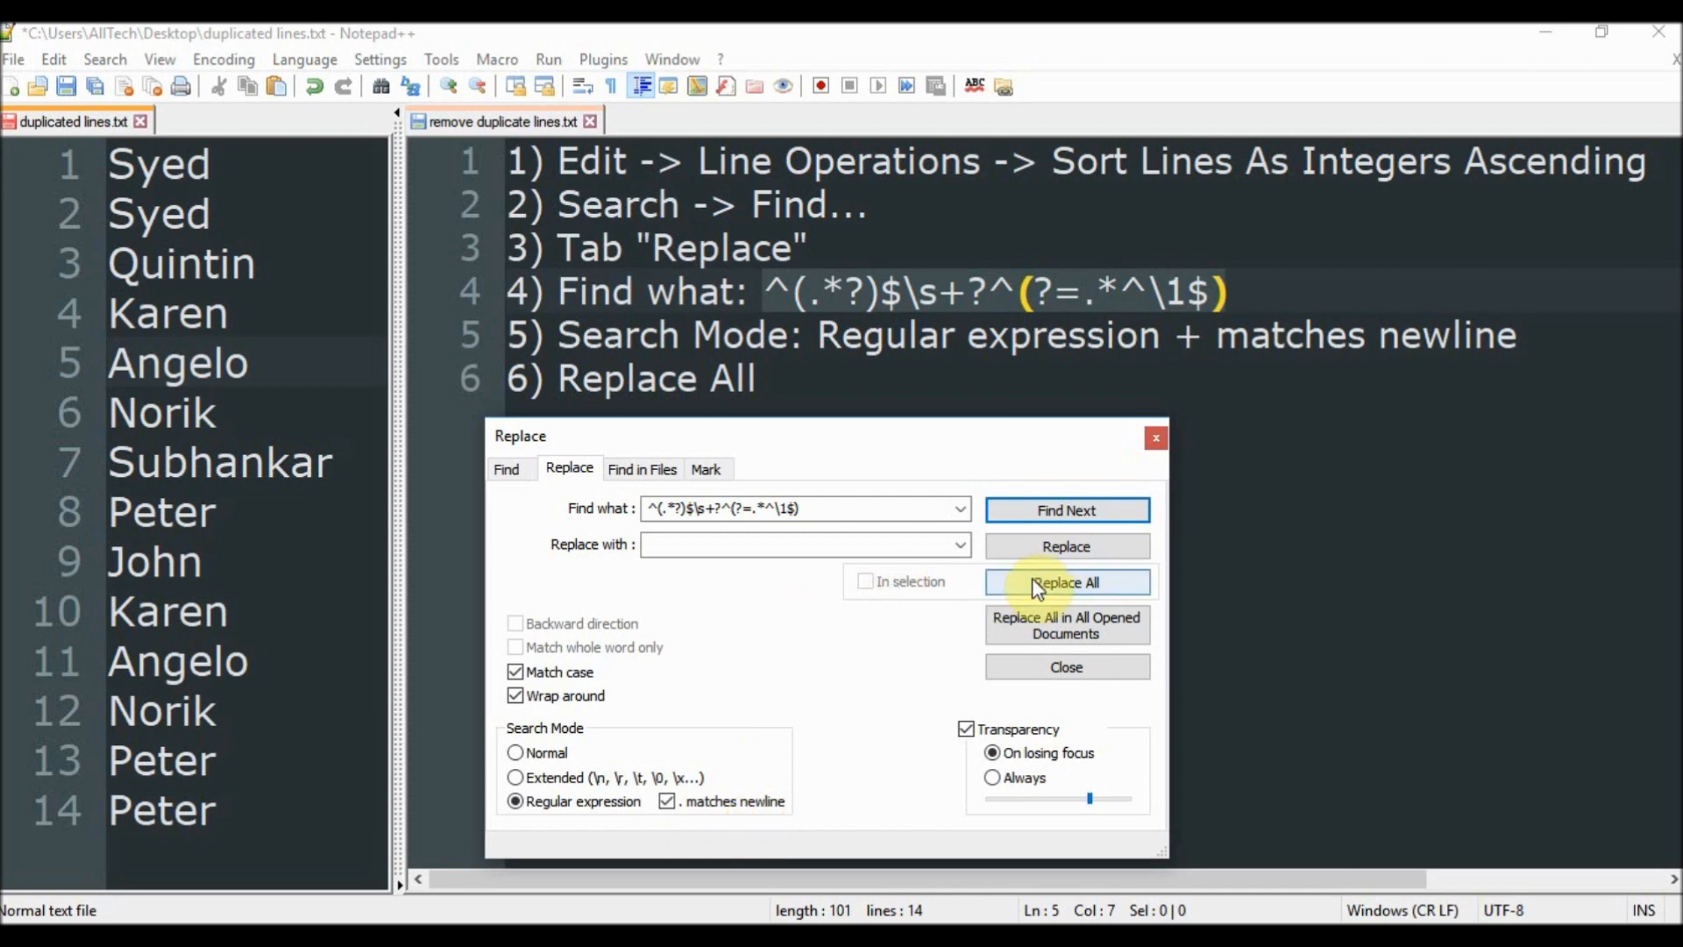
Step: Replace All, deleting six duplicates to leave eight names: Syed, Quintin, Subhankar, John, Karen, Angelo, Norik, Peter
click(1067, 582)
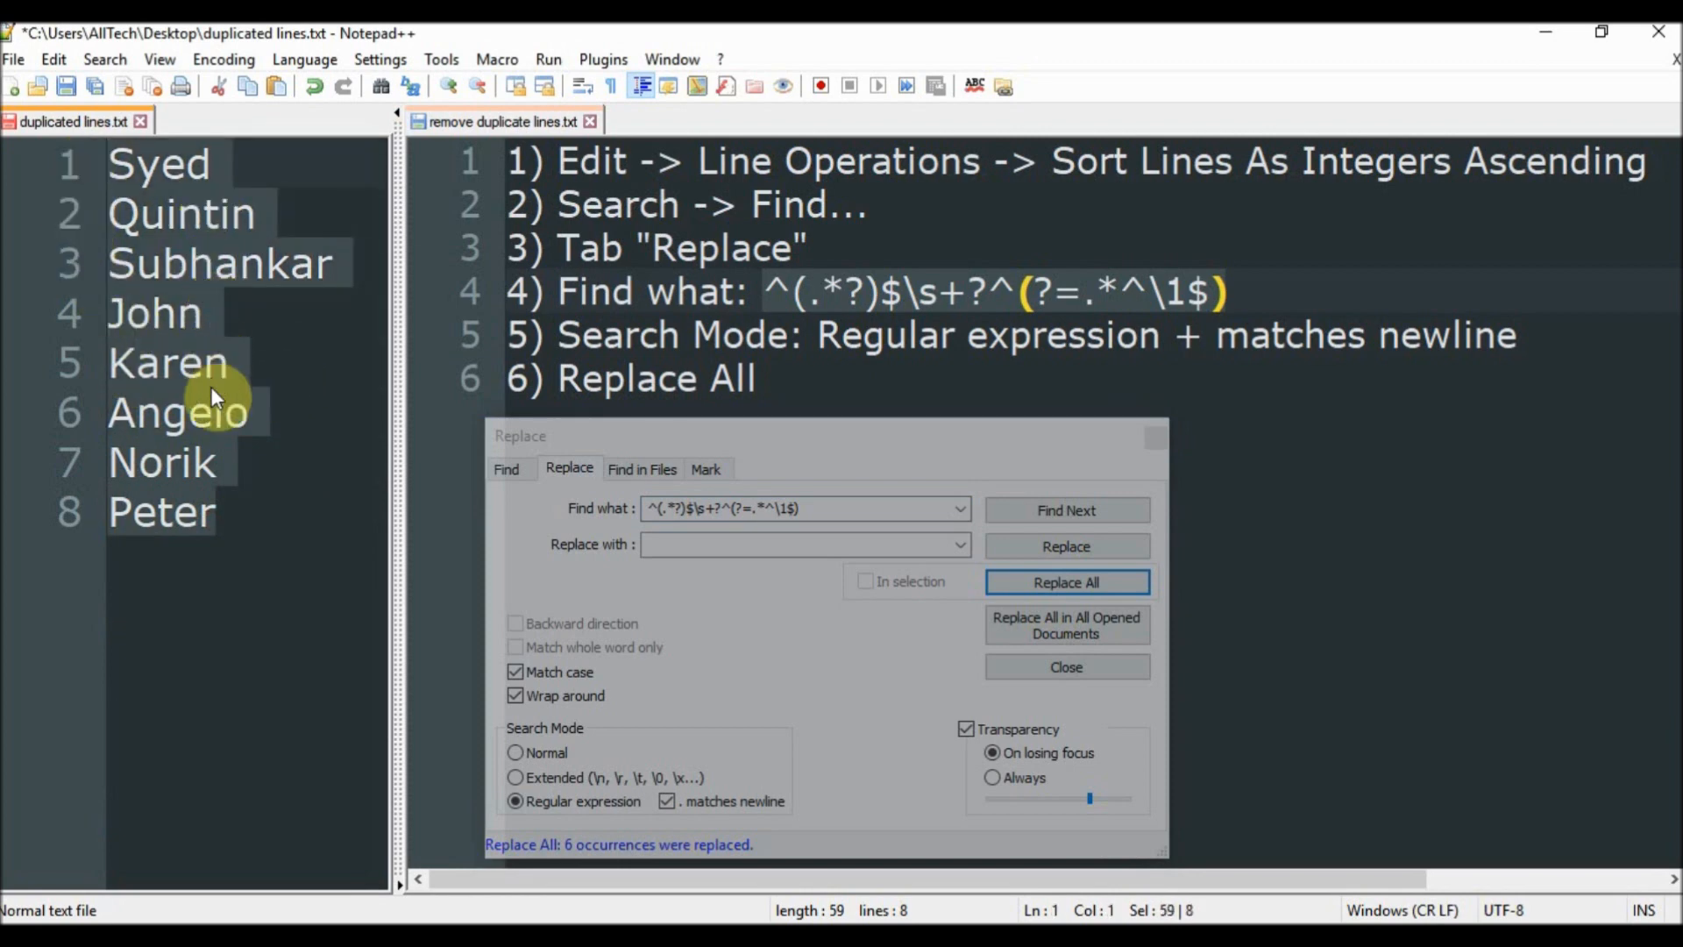
mouse_move(298, 575)
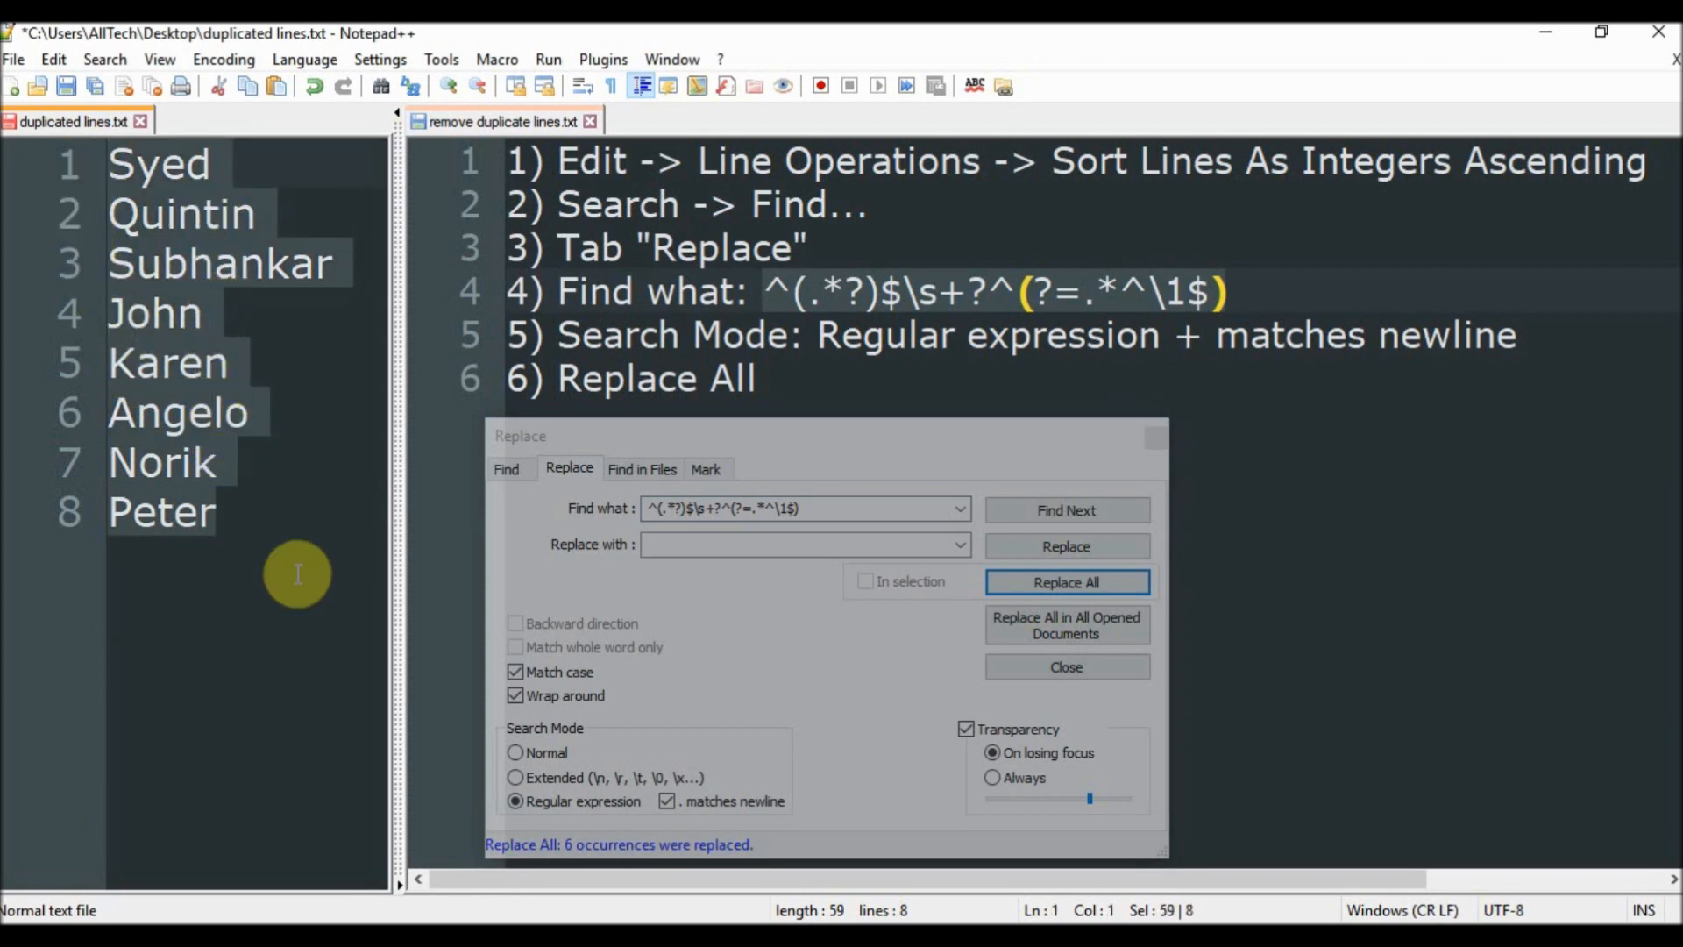